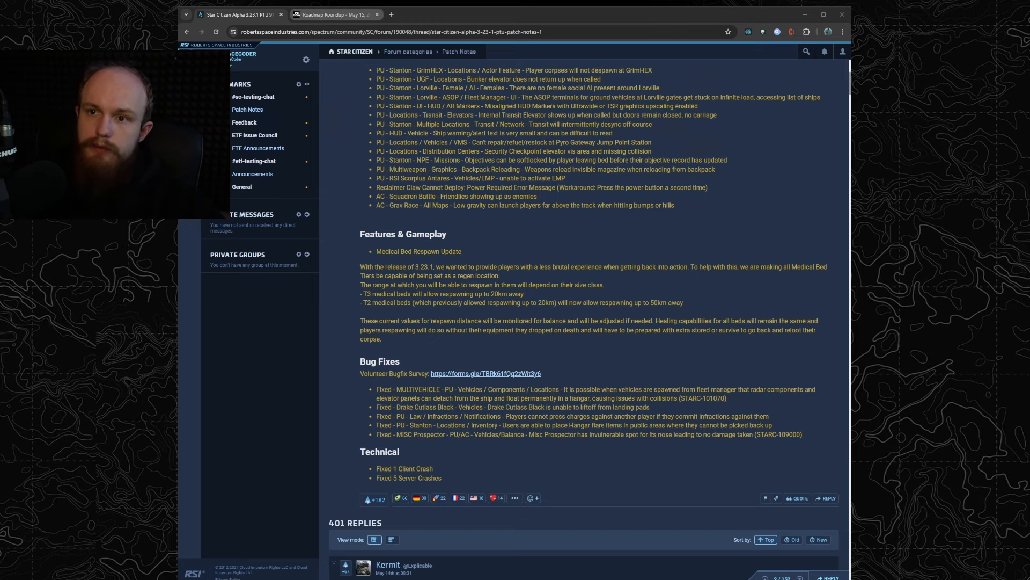
# Switch to the Roadmap Roundup – May 15 tab and scroll down to the Pyro II - Monox card.
pyautogui.click(335, 15)
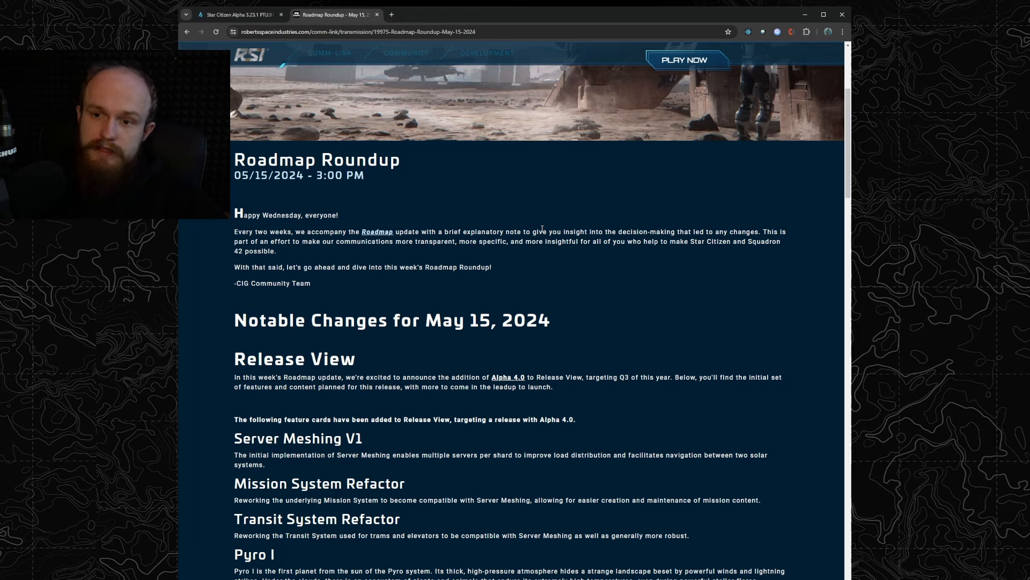
pyautogui.moveTo(567, 198)
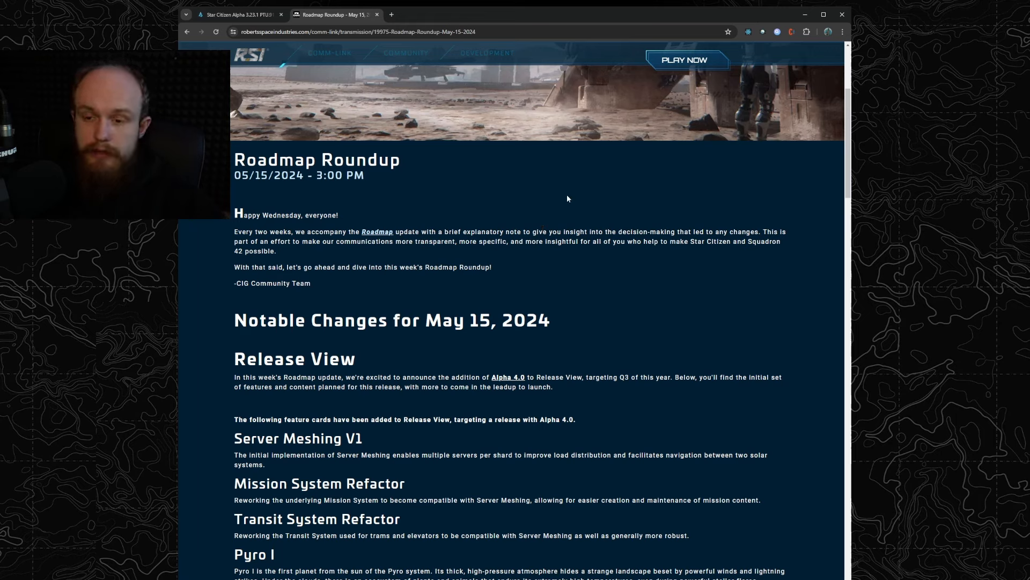
pyautogui.moveTo(583, 255)
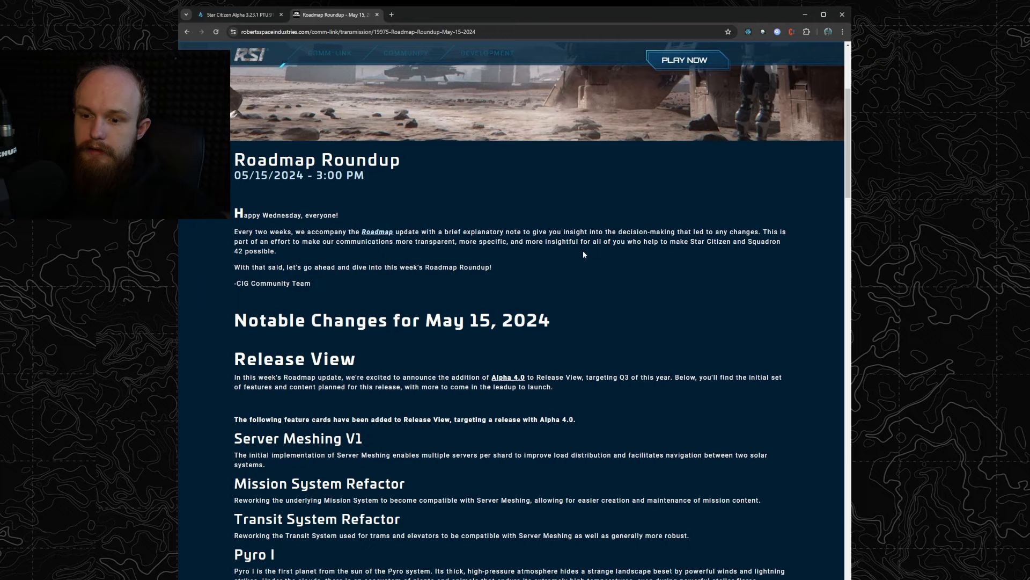
pyautogui.moveTo(591, 275)
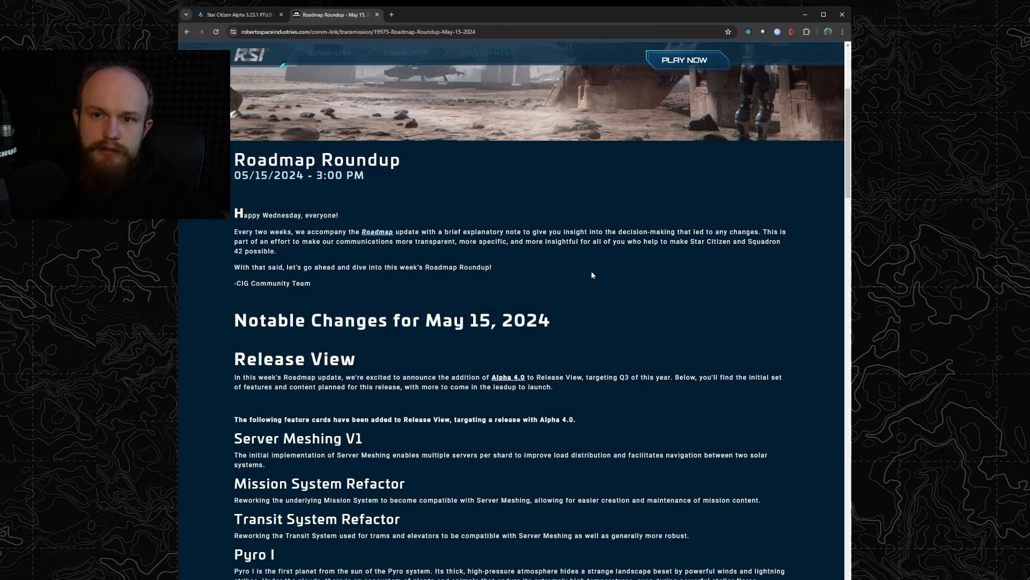
pyautogui.scroll(-3)
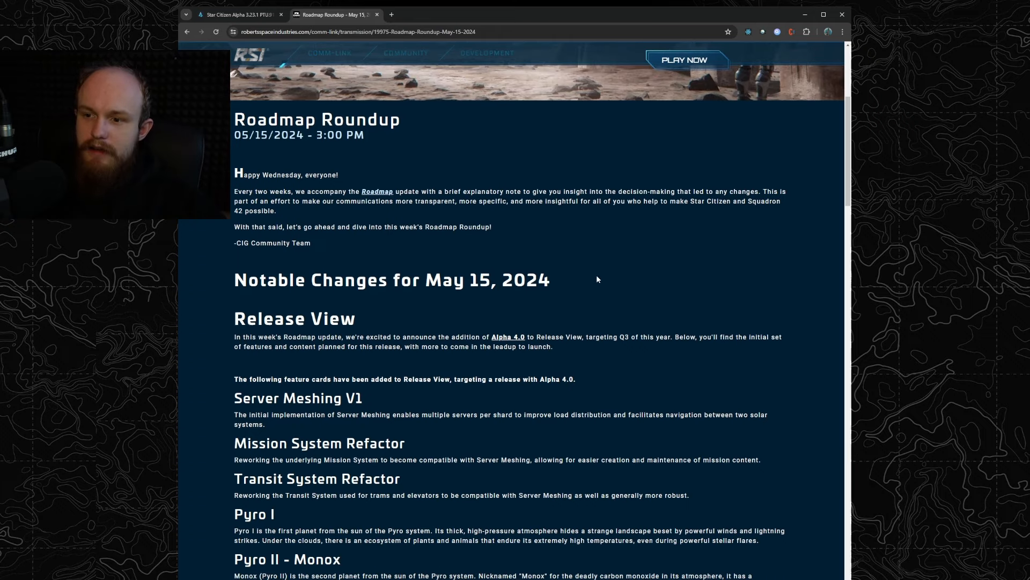
pyautogui.moveTo(594, 271)
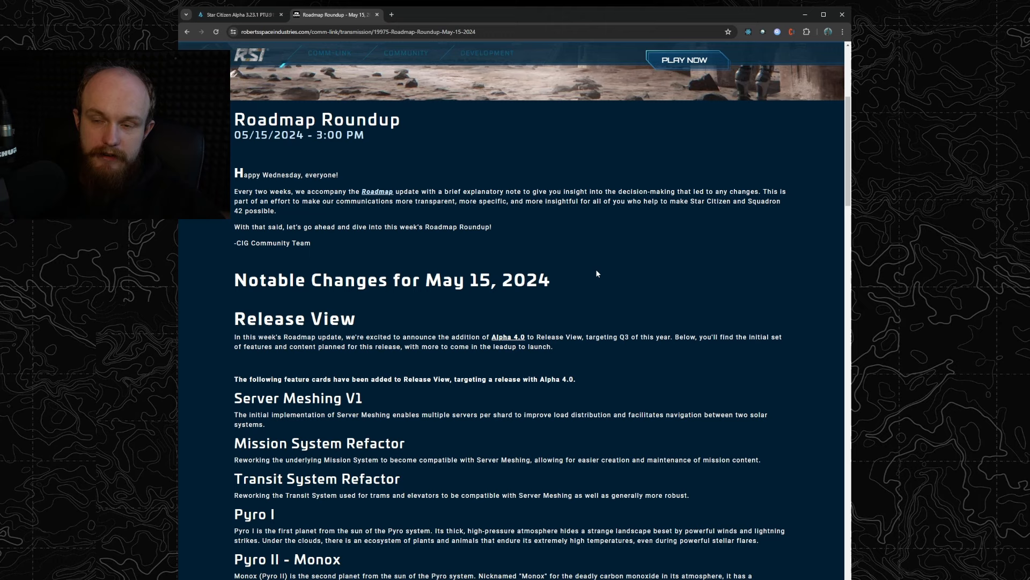
pyautogui.moveTo(611, 279)
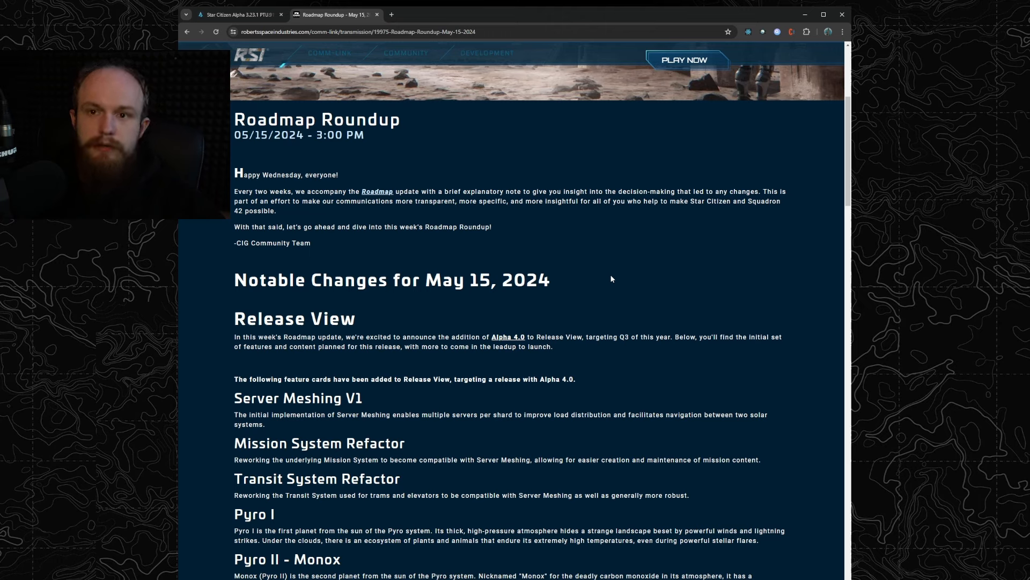
pyautogui.moveTo(630, 279)
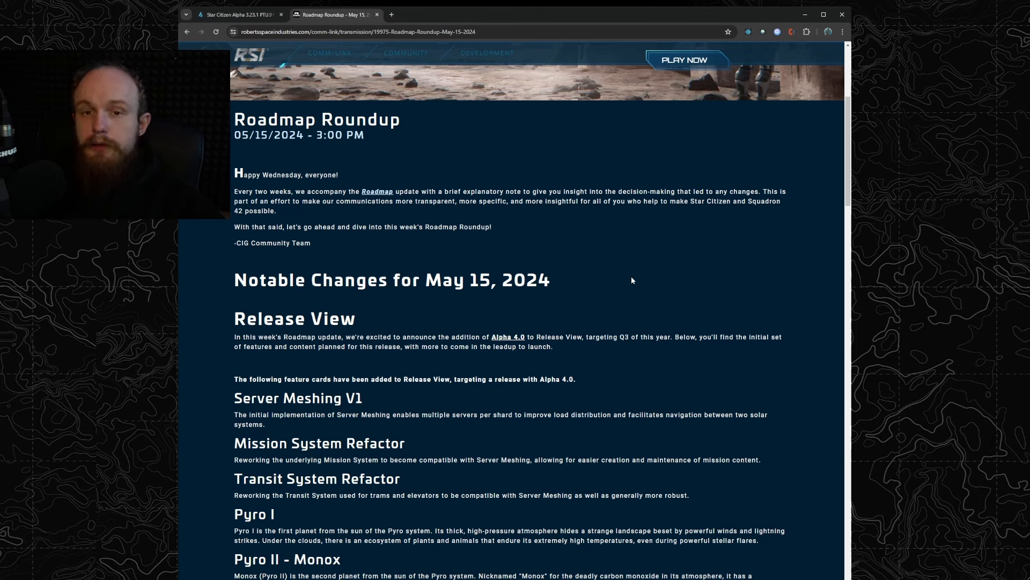
pyautogui.moveTo(649, 295)
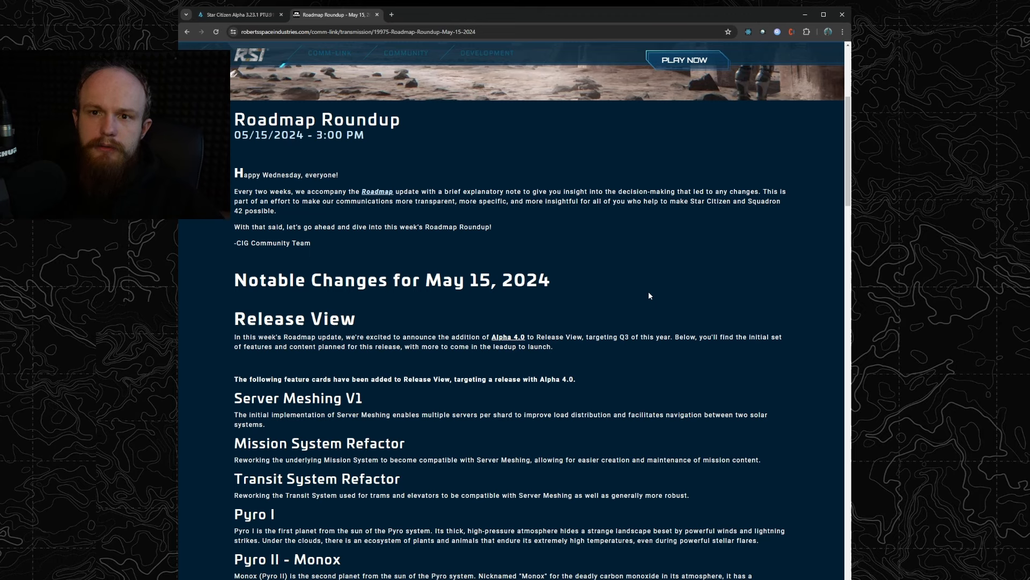
pyautogui.moveTo(636, 292)
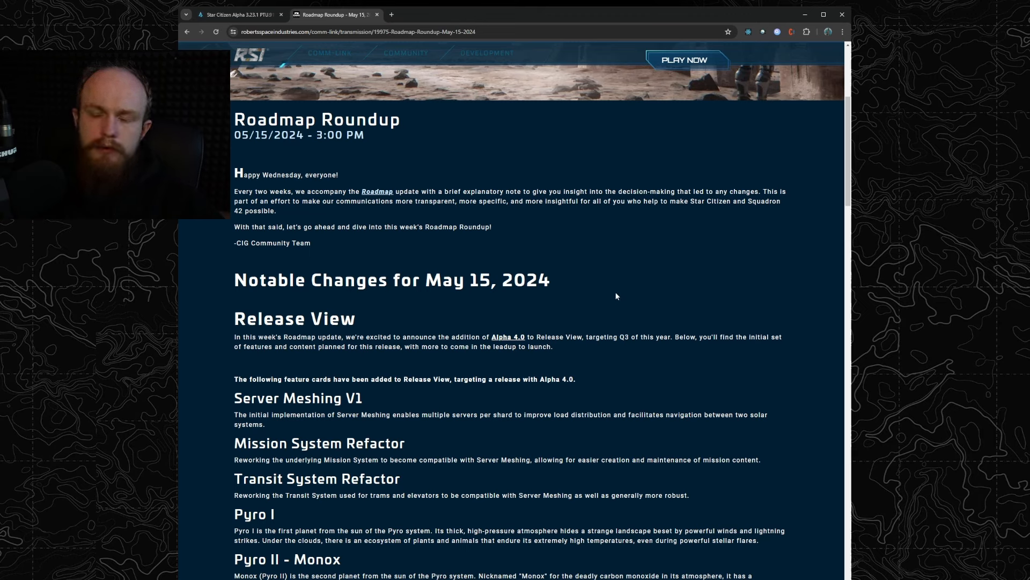
pyautogui.moveTo(590, 304)
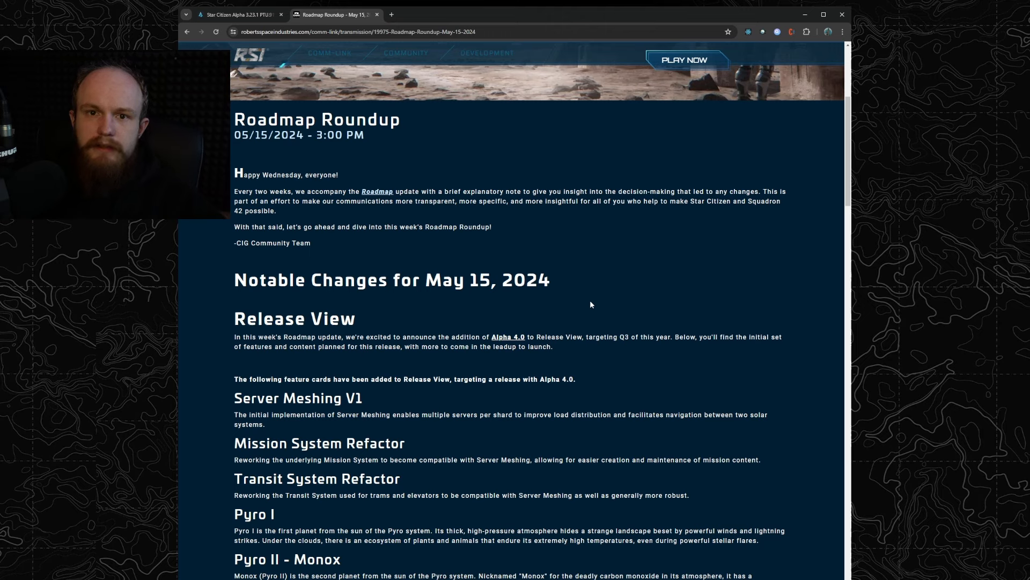
pyautogui.moveTo(594, 302)
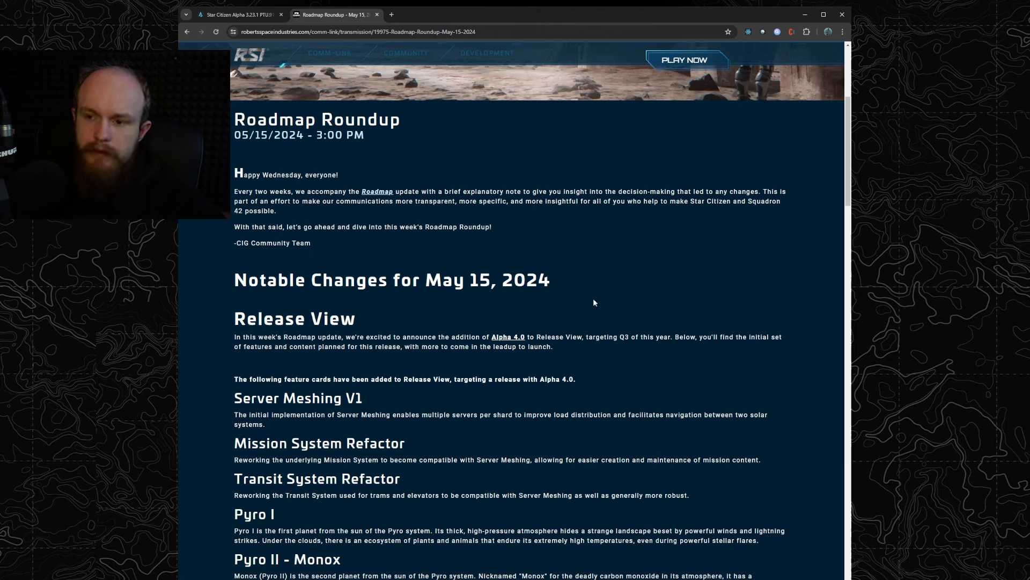
pyautogui.moveTo(588, 303)
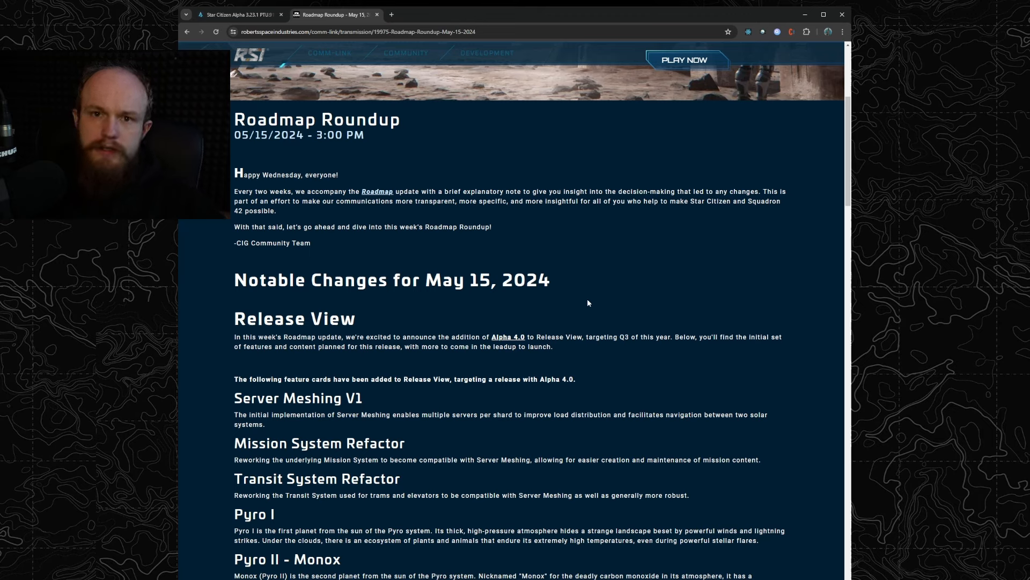
pyautogui.moveTo(599, 306)
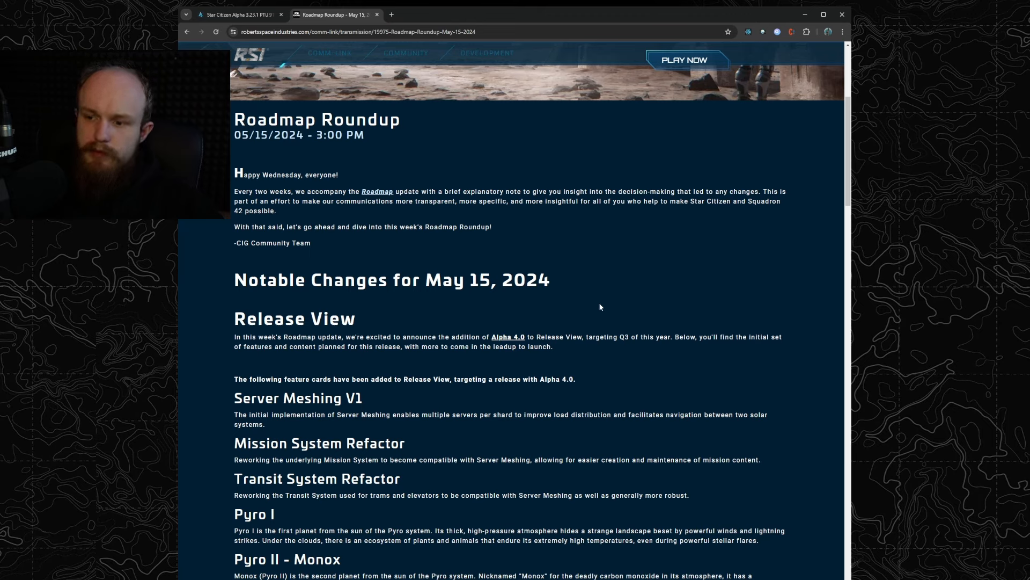
pyautogui.moveTo(597, 313)
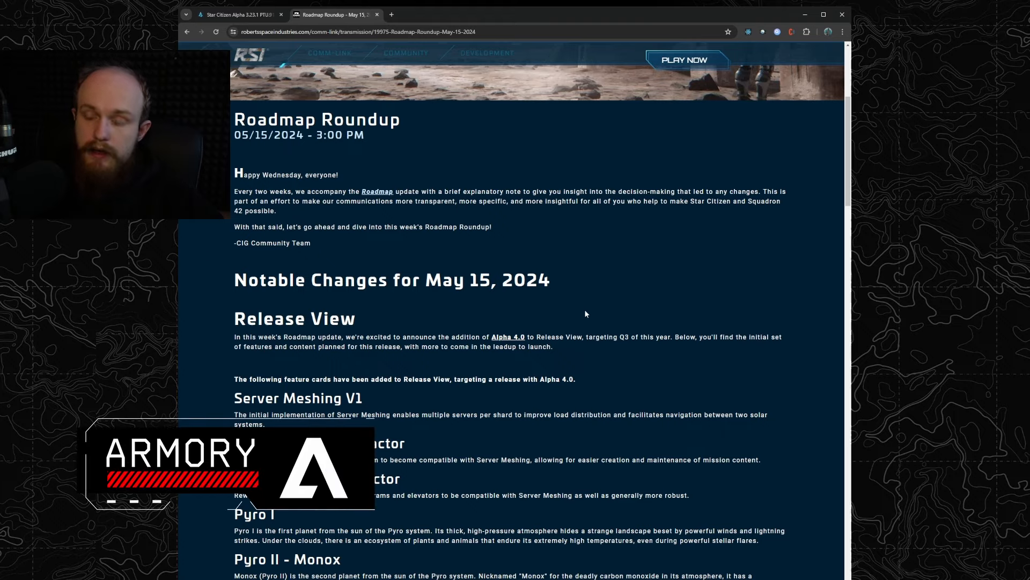
# Scroll past Pyro I–VI to the Adir, Engineering and Charge/Drain cards.
pyautogui.scroll(-3)
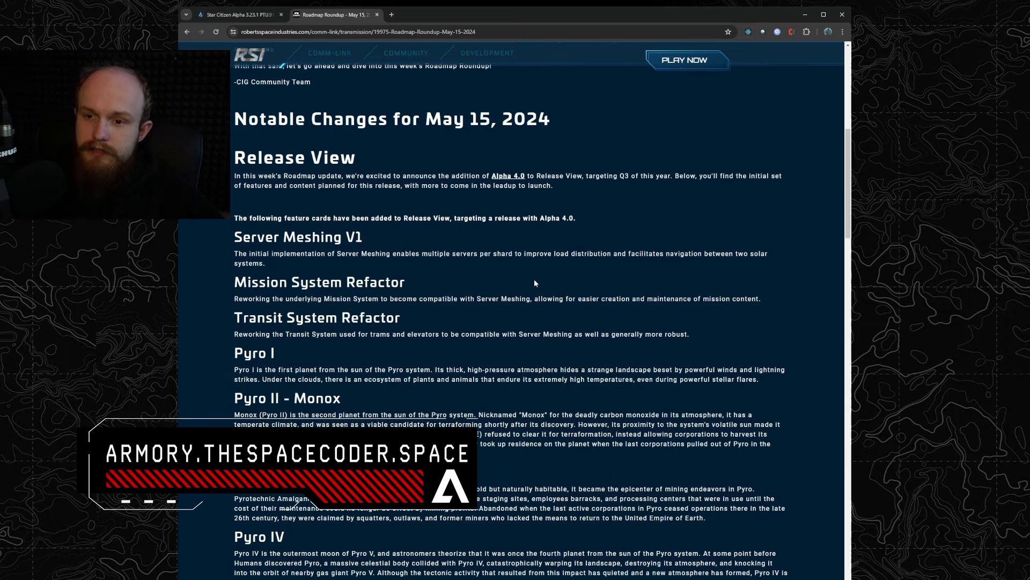
pyautogui.moveTo(427, 257)
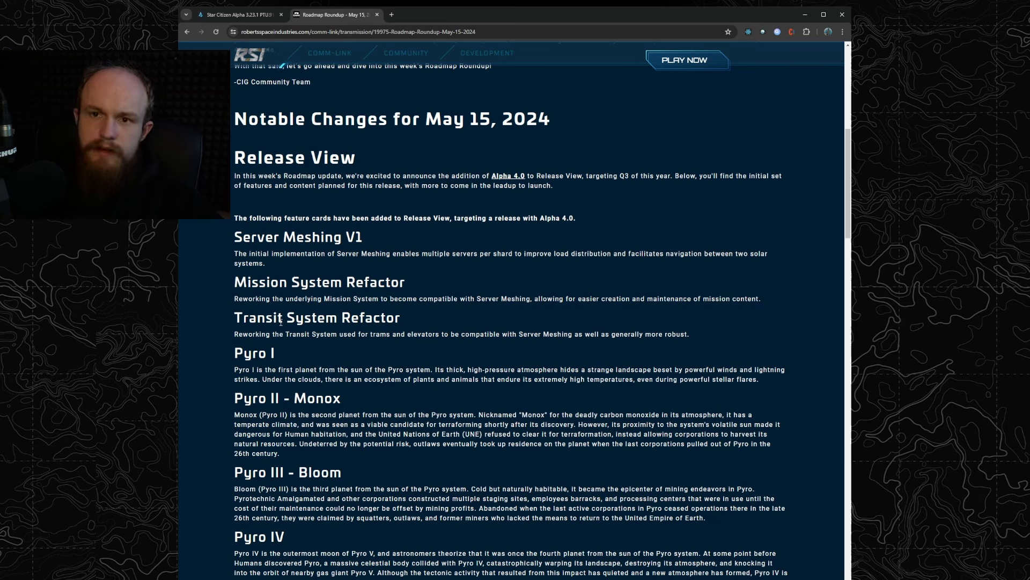
pyautogui.moveTo(415, 315)
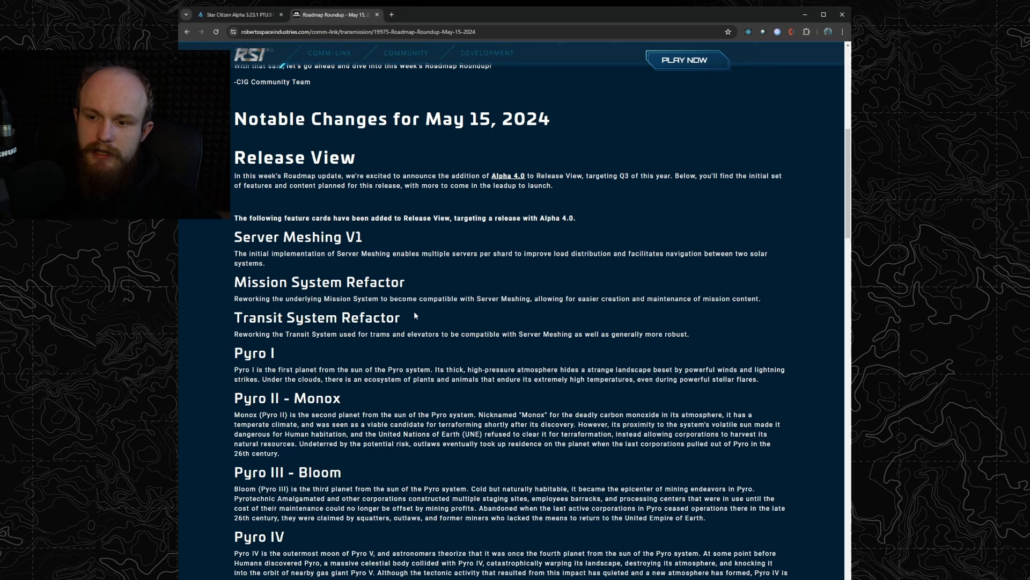
pyautogui.moveTo(460, 319)
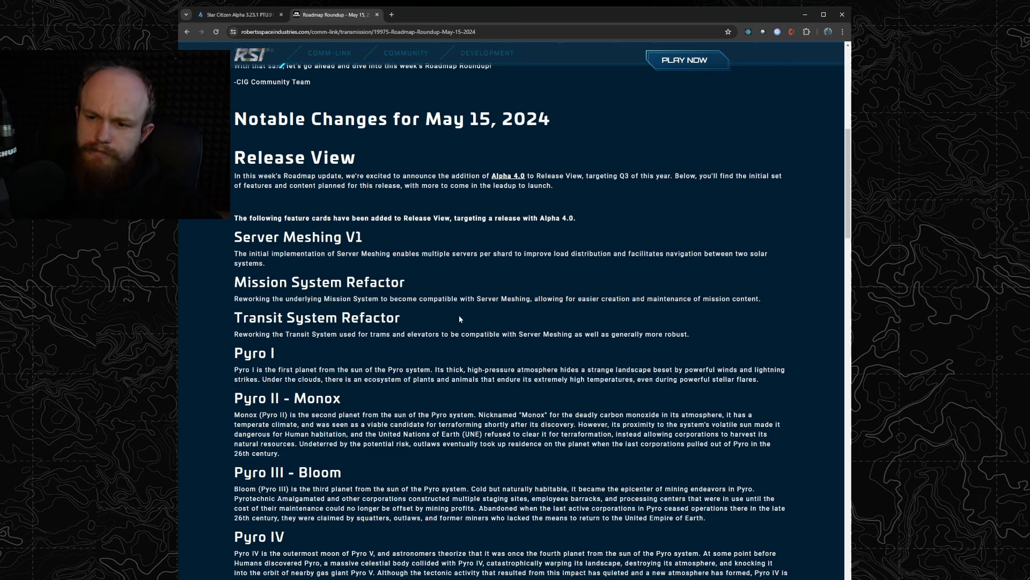
pyautogui.moveTo(478, 329)
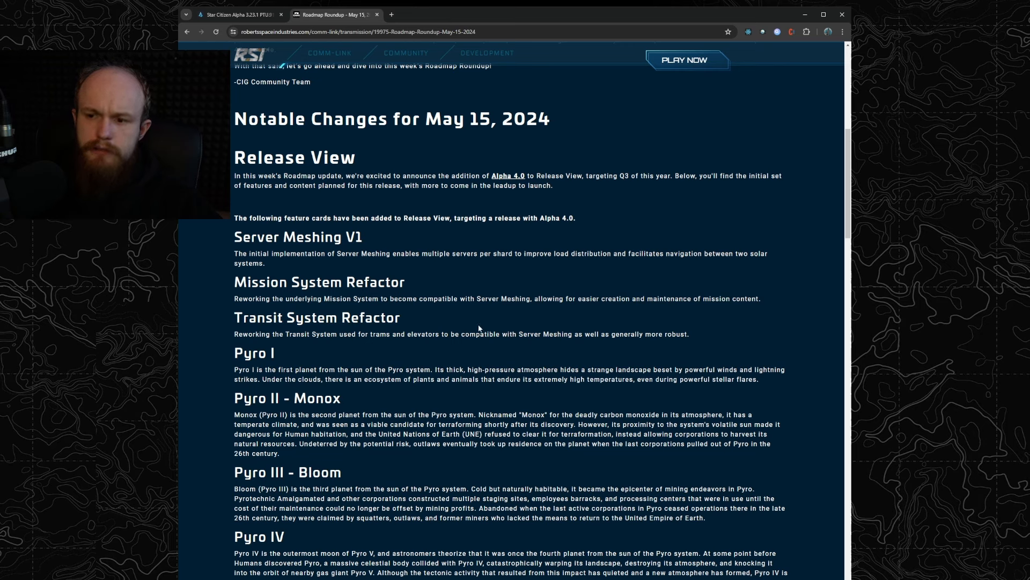
pyautogui.moveTo(520, 313)
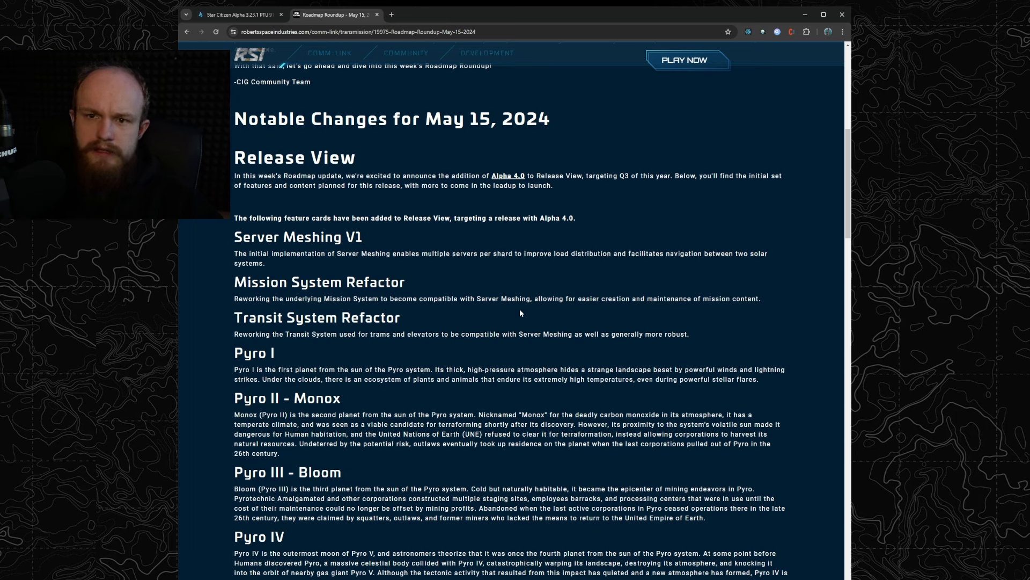
pyautogui.moveTo(387, 295)
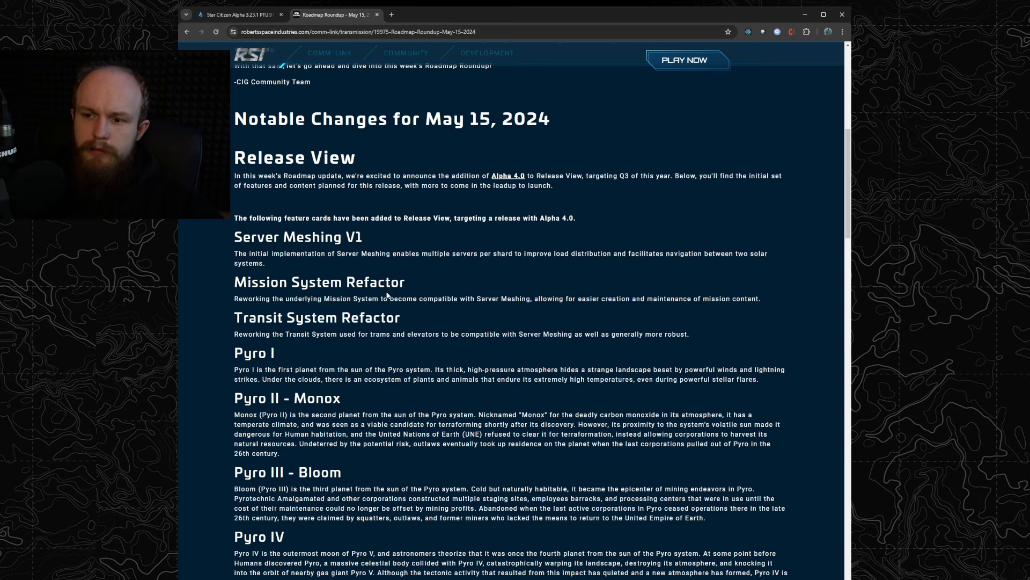
pyautogui.moveTo(467, 305)
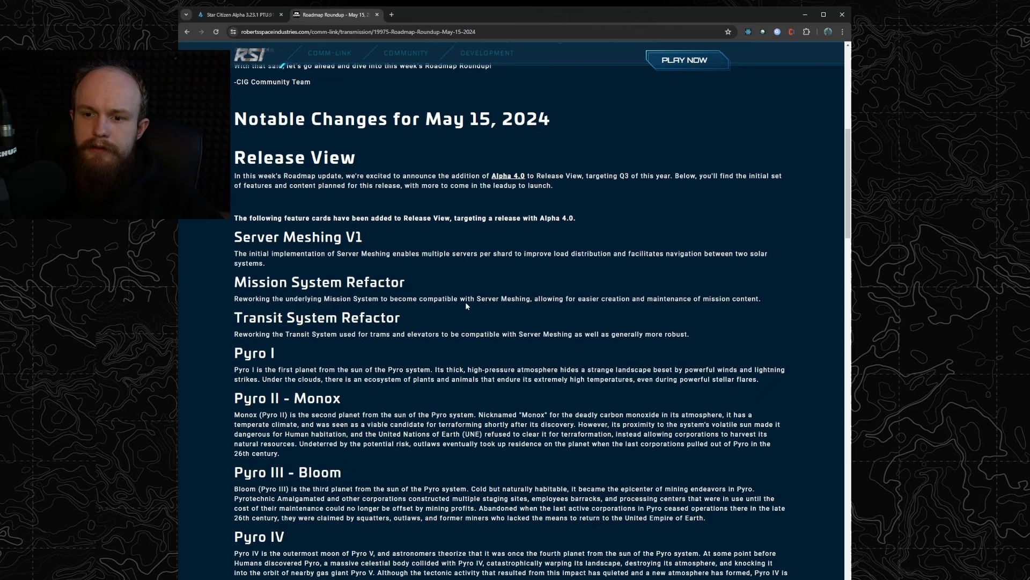
pyautogui.moveTo(515, 316)
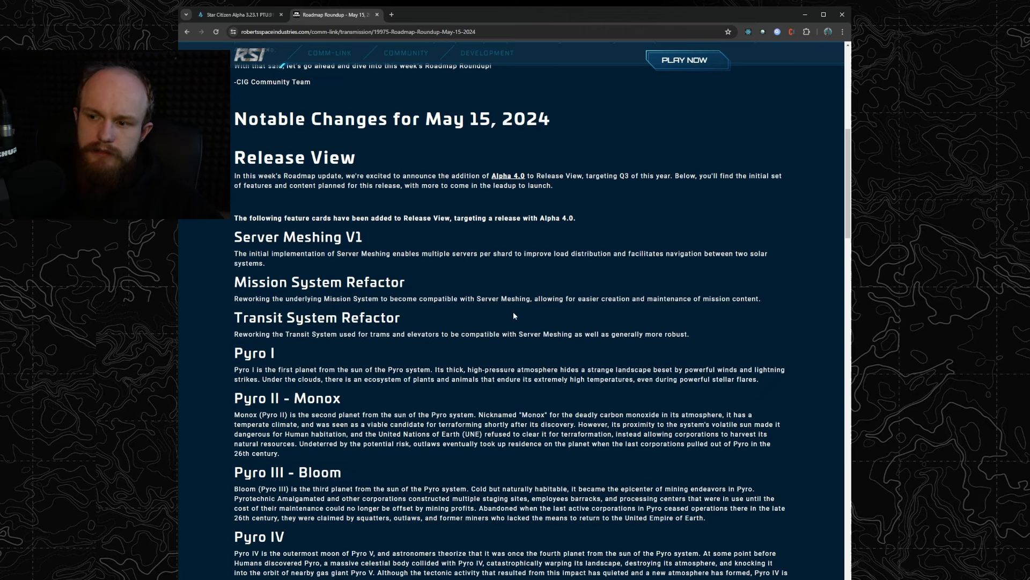
pyautogui.moveTo(497, 308)
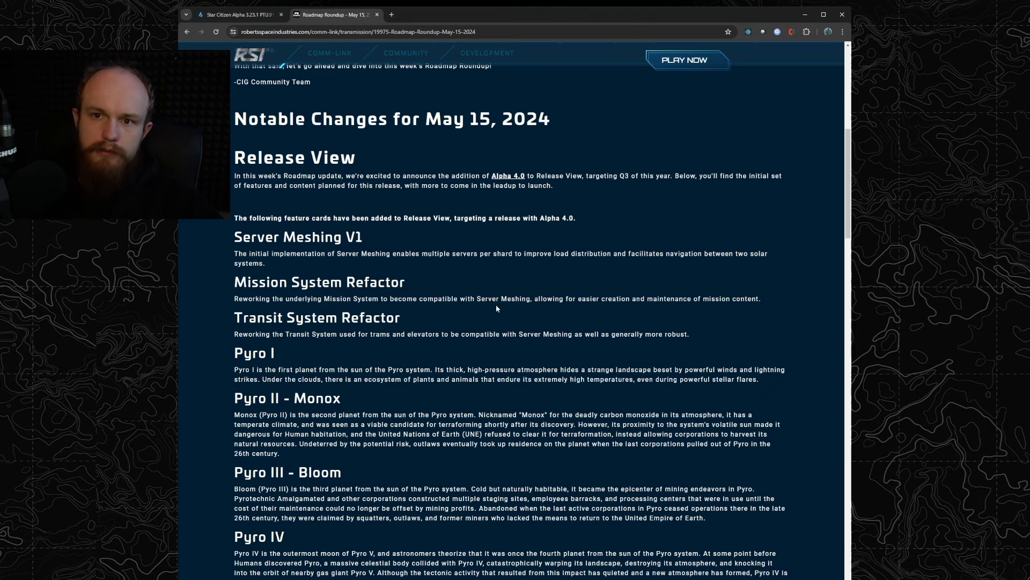
pyautogui.scroll(-3)
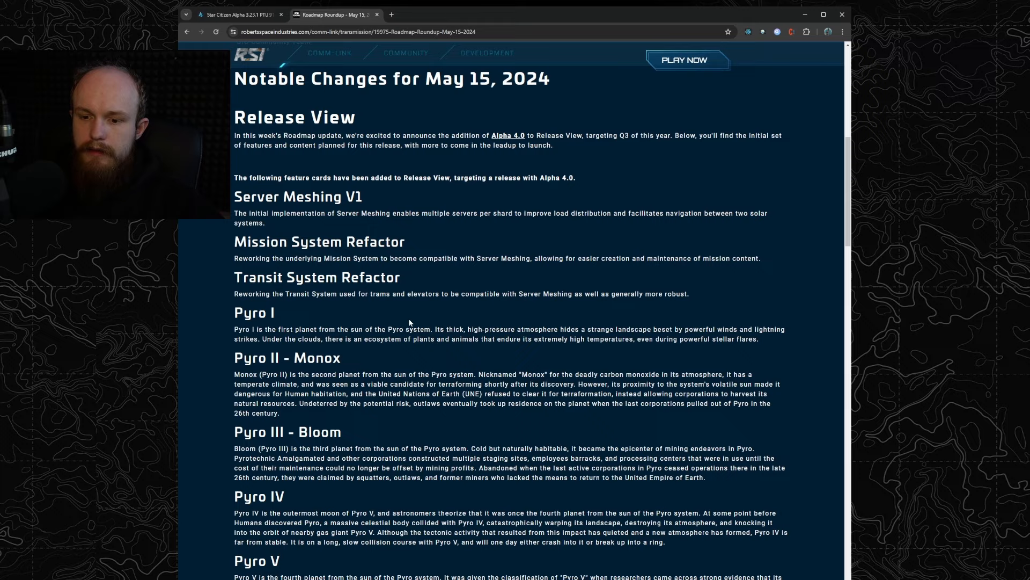
pyautogui.scroll(-3)
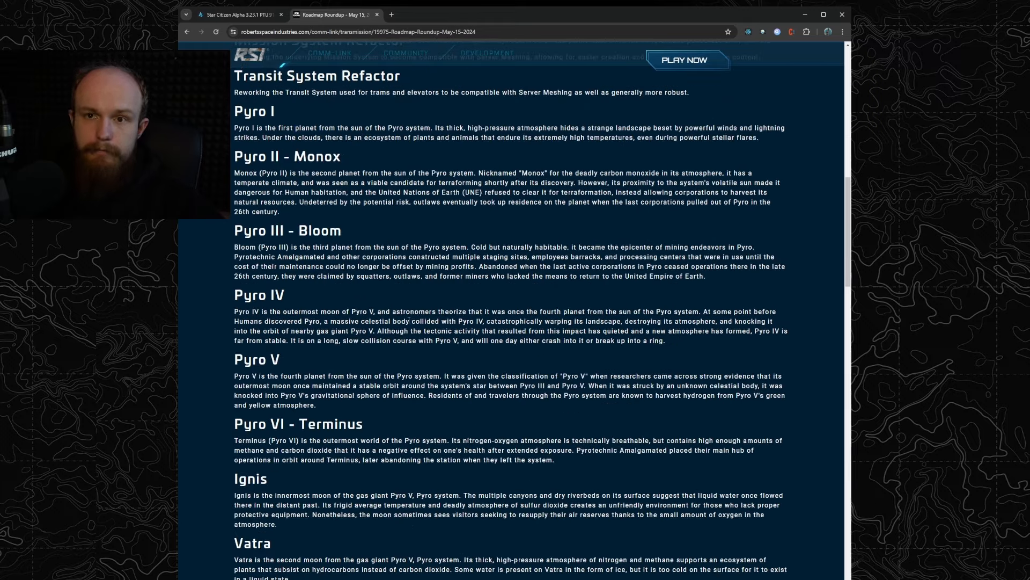
pyautogui.moveTo(418, 340)
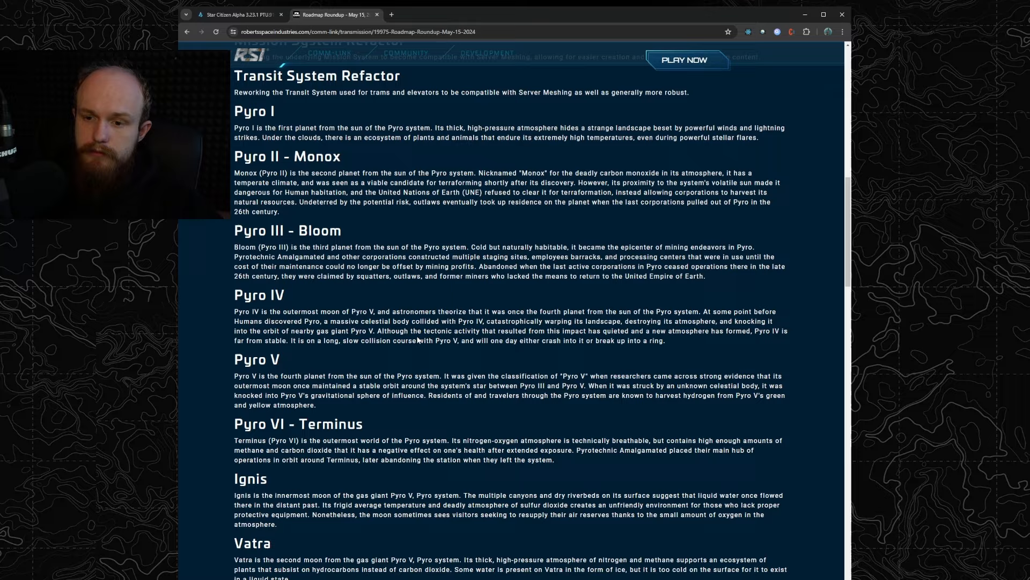
pyautogui.scroll(-3)
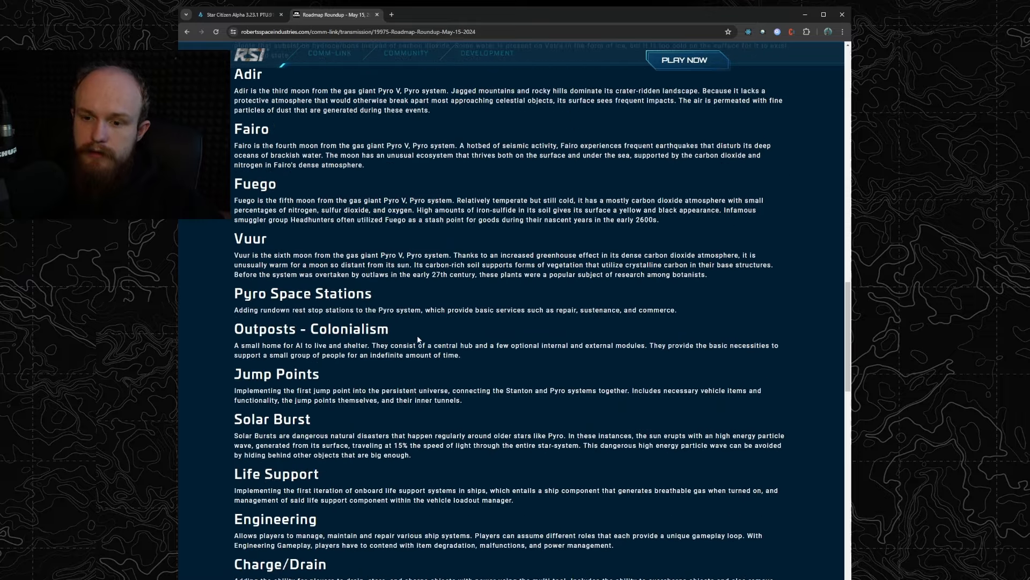
pyautogui.moveTo(407, 308)
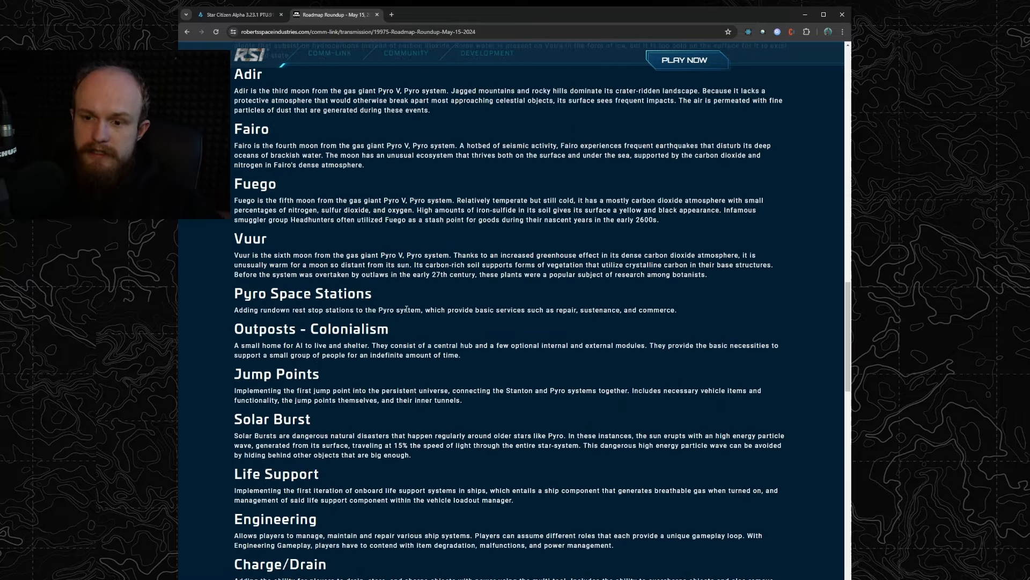
# Scroll down to the Additional Player Customization and RSI Zeus MkII ES cards.
pyautogui.scroll(-3)
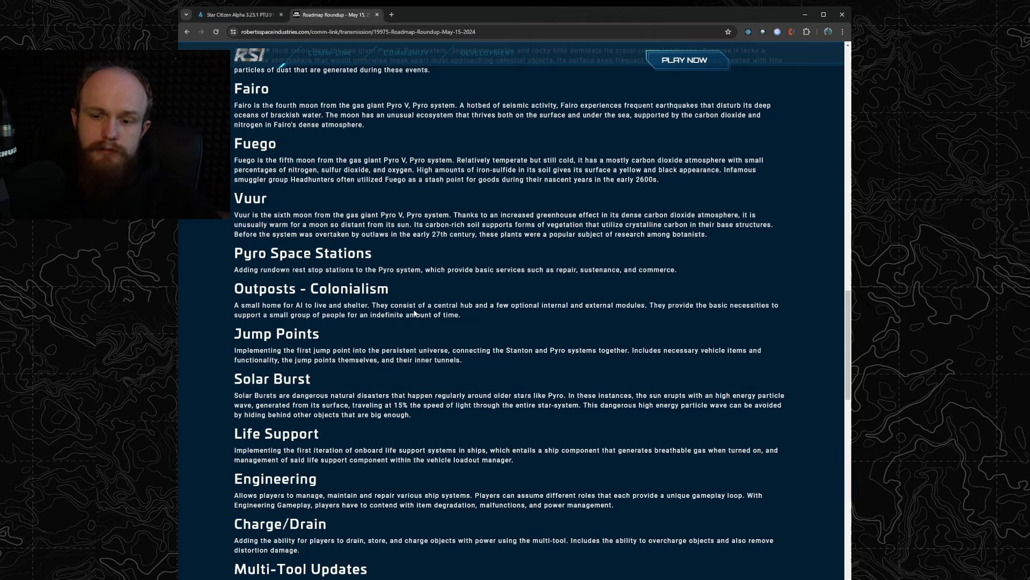
pyautogui.scroll(-3)
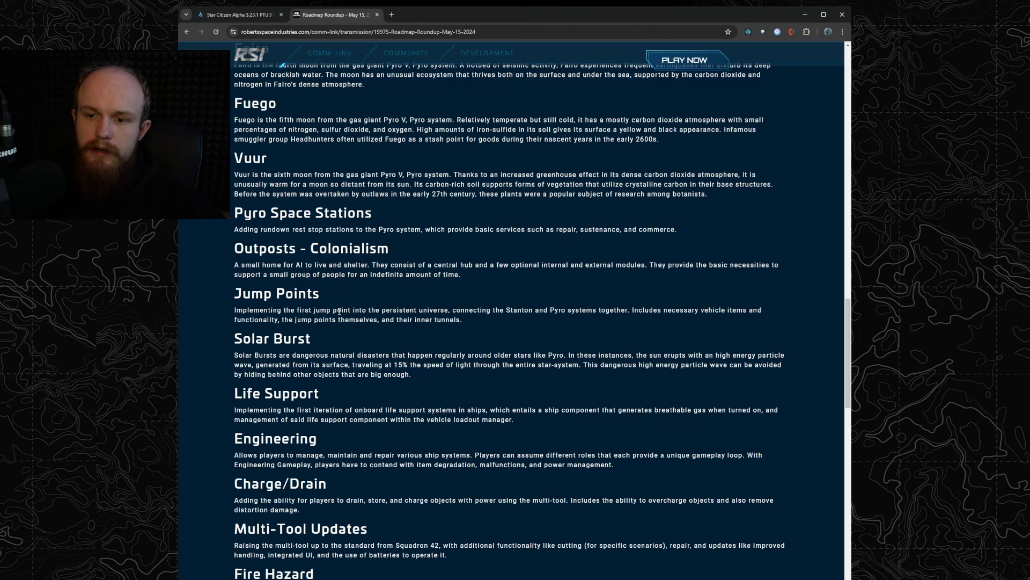
pyautogui.scroll(-3)
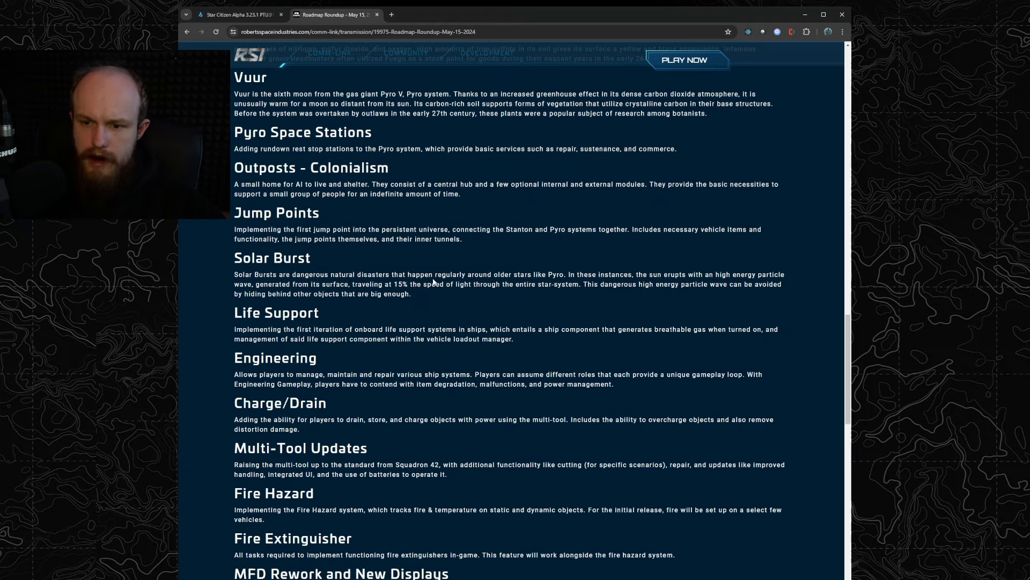
pyautogui.scroll(-3)
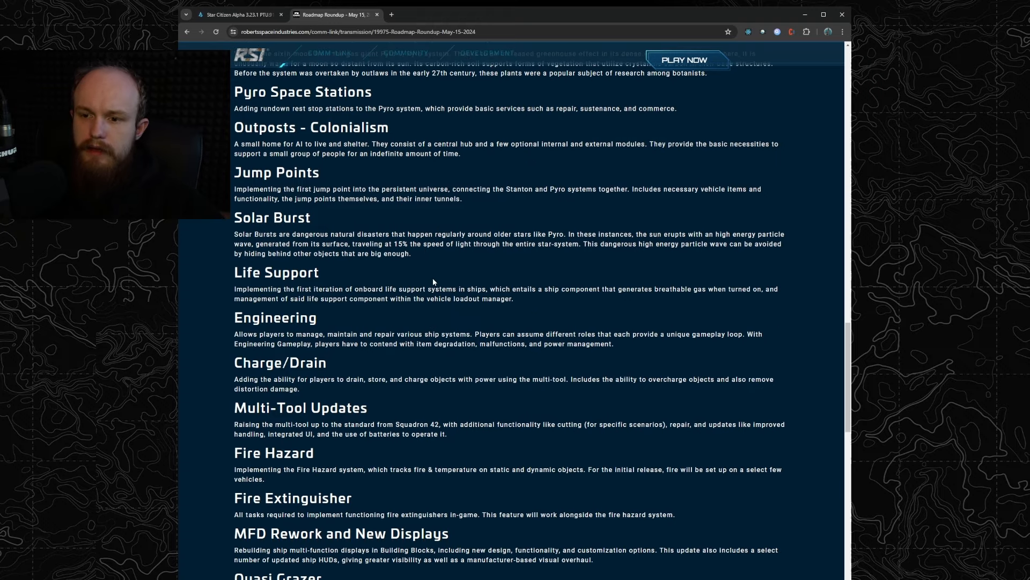
pyautogui.scroll(-3)
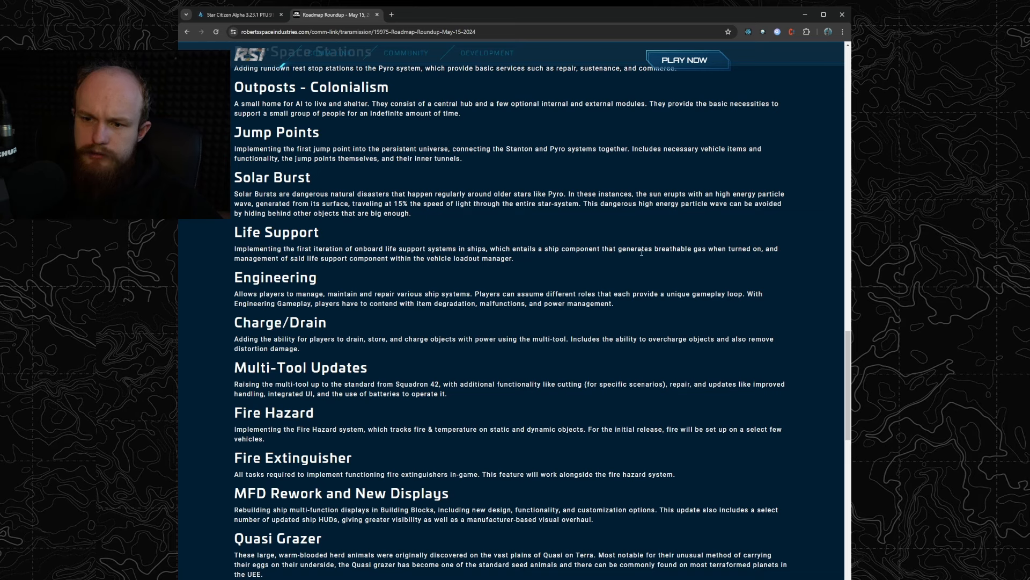
pyautogui.moveTo(340, 263)
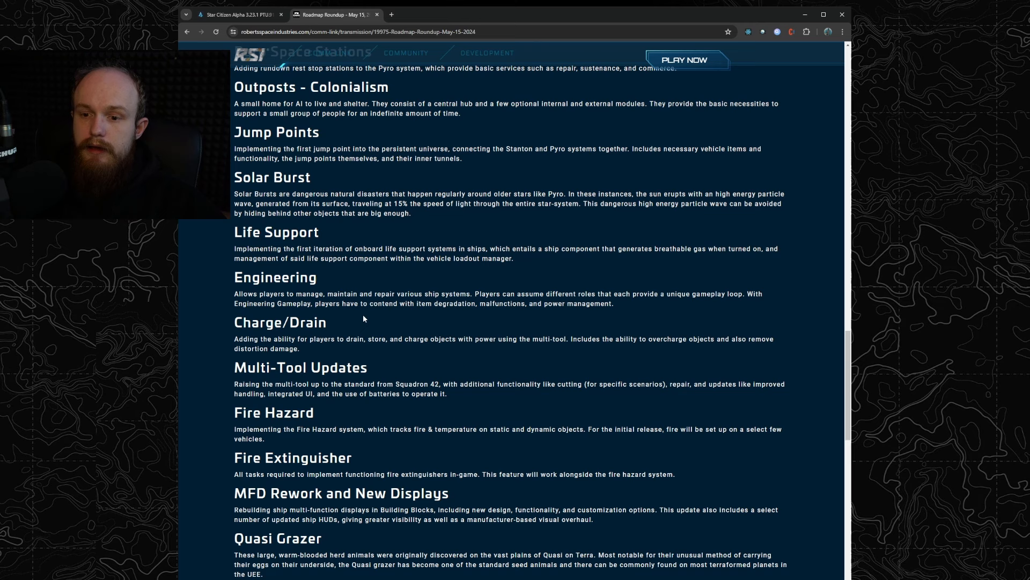
pyautogui.scroll(-3)
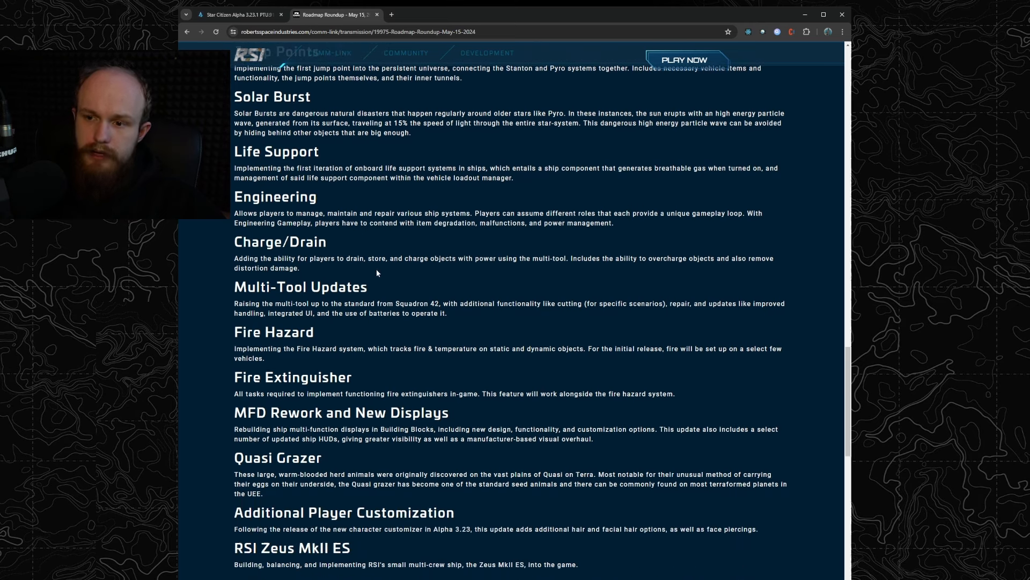
pyautogui.moveTo(415, 267)
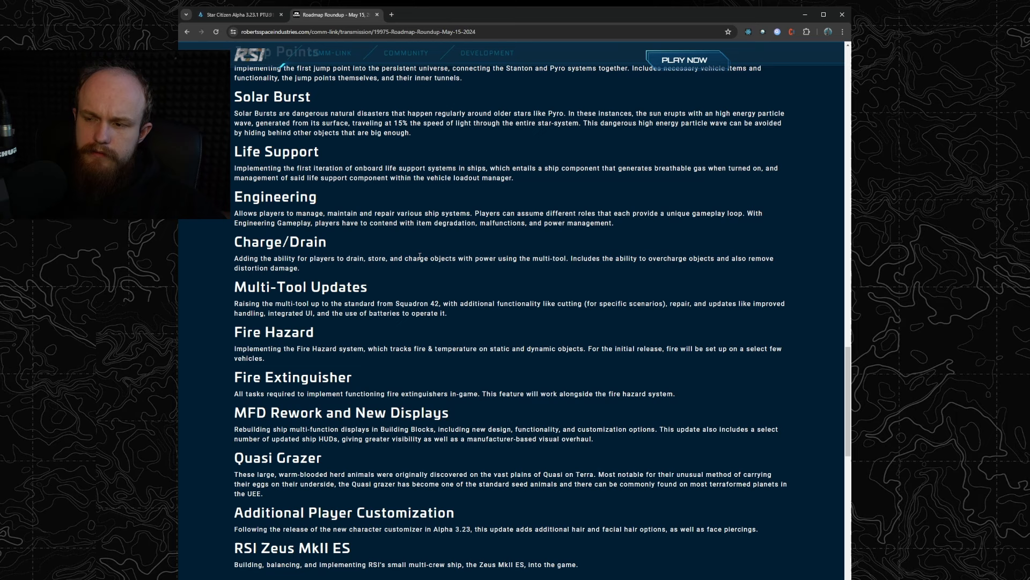
pyautogui.moveTo(397, 254)
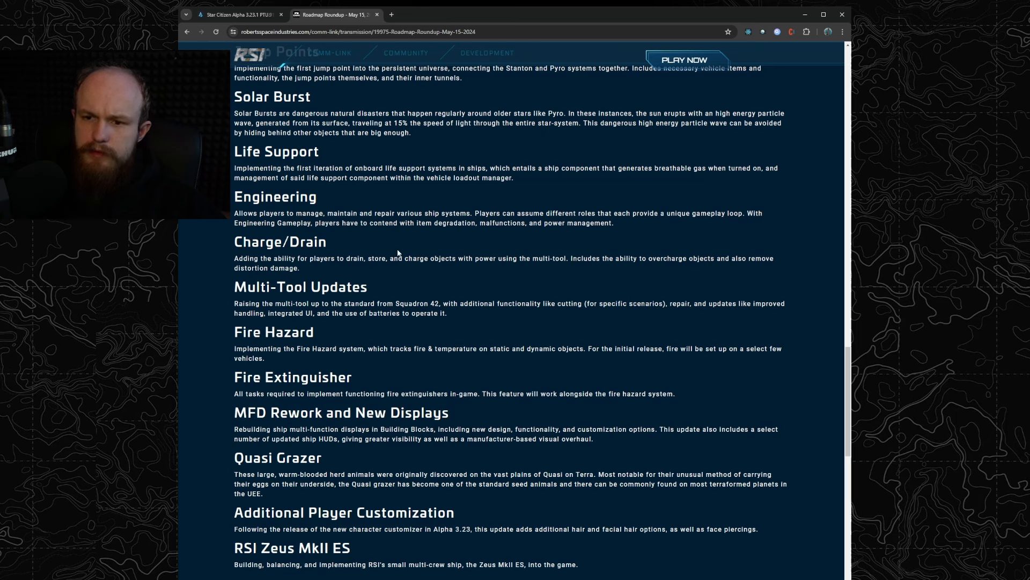
pyautogui.moveTo(383, 253)
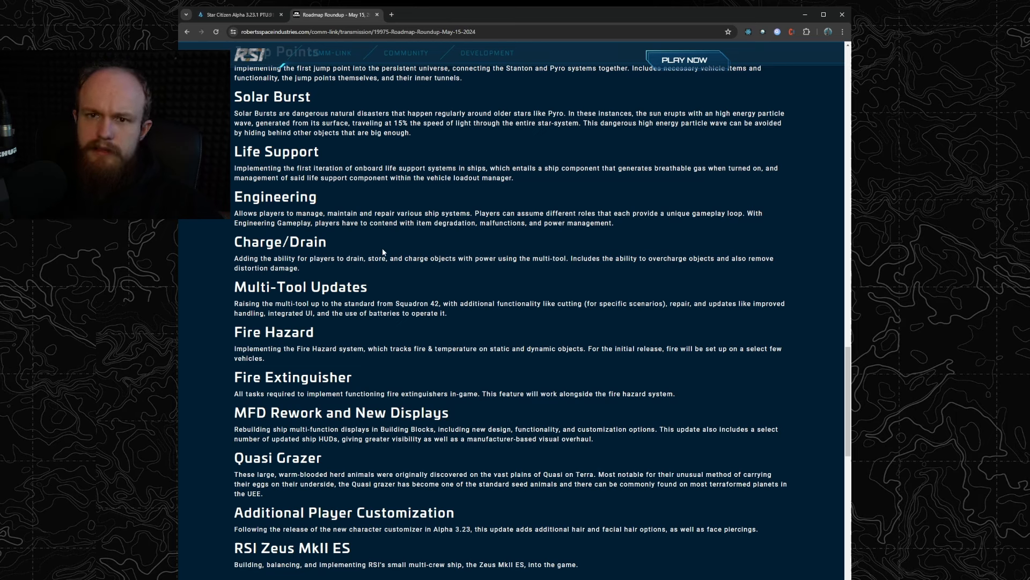
pyautogui.moveTo(403, 229)
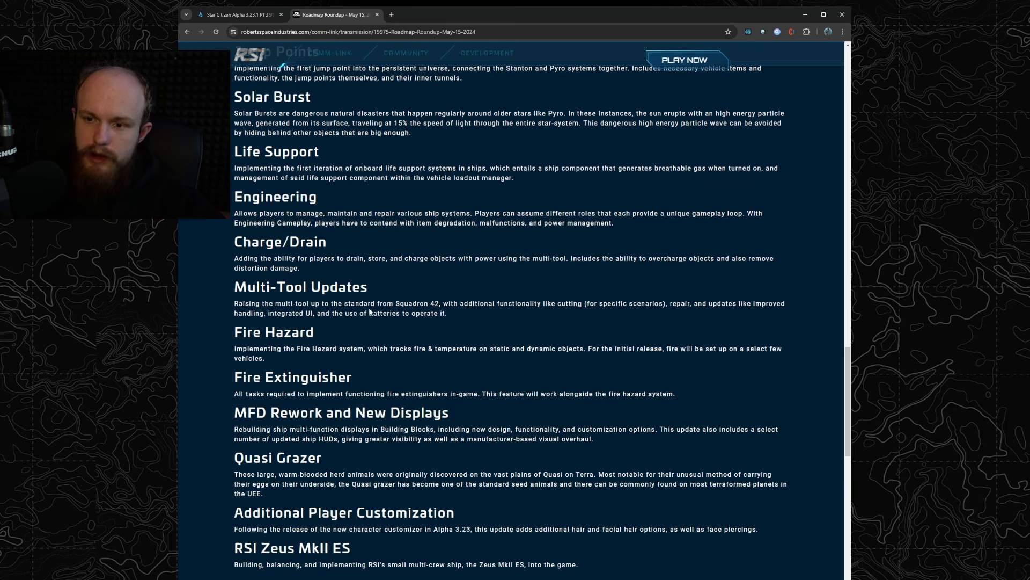
pyautogui.doubleClick(384, 313)
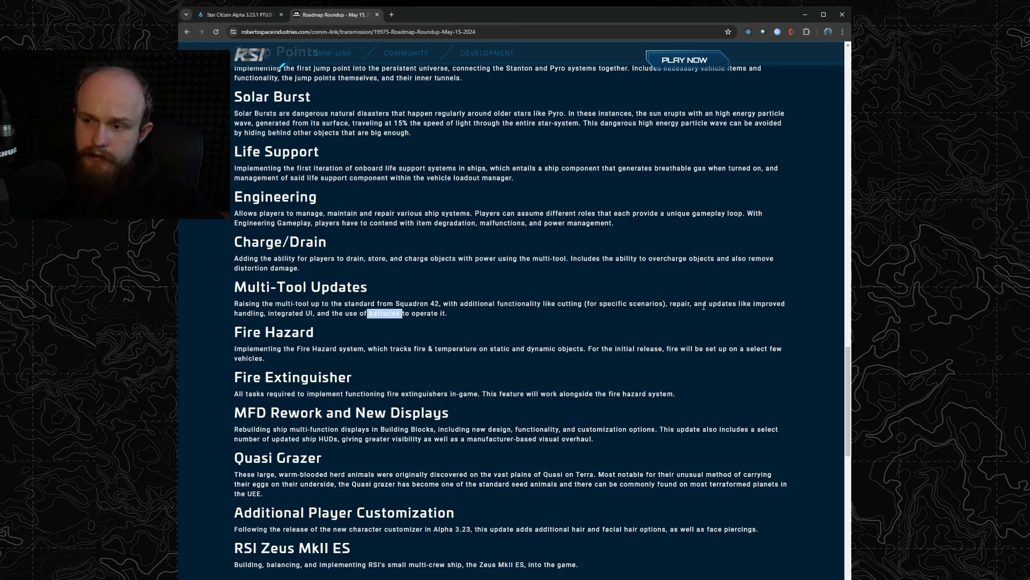
pyautogui.moveTo(450, 322)
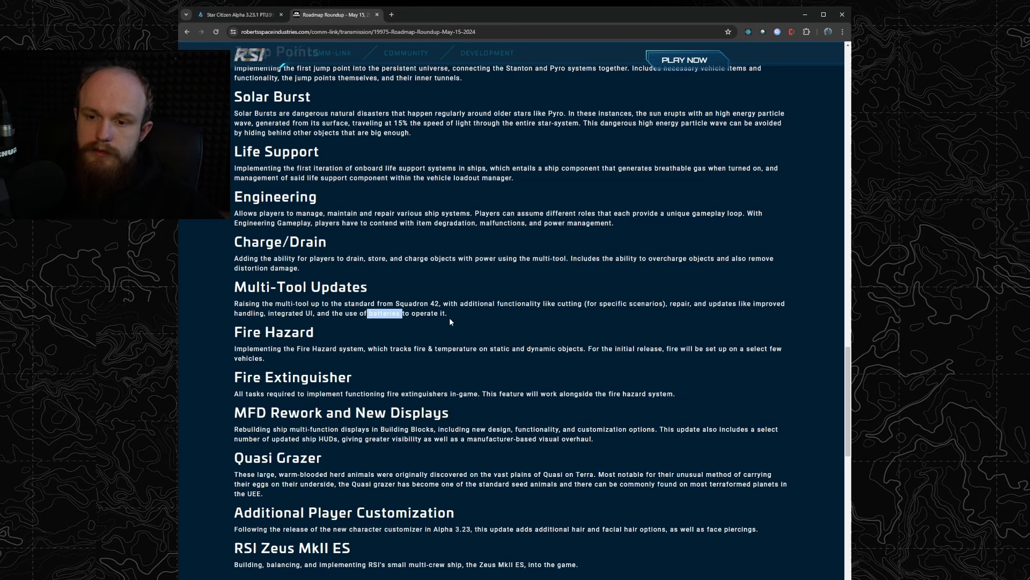
pyautogui.moveTo(322, 350)
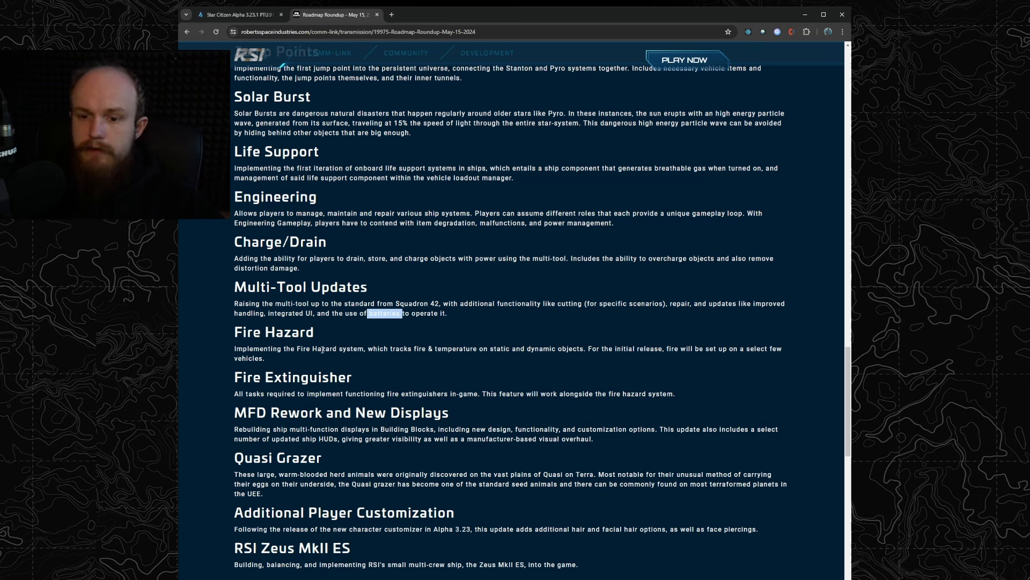
pyautogui.moveTo(314, 390)
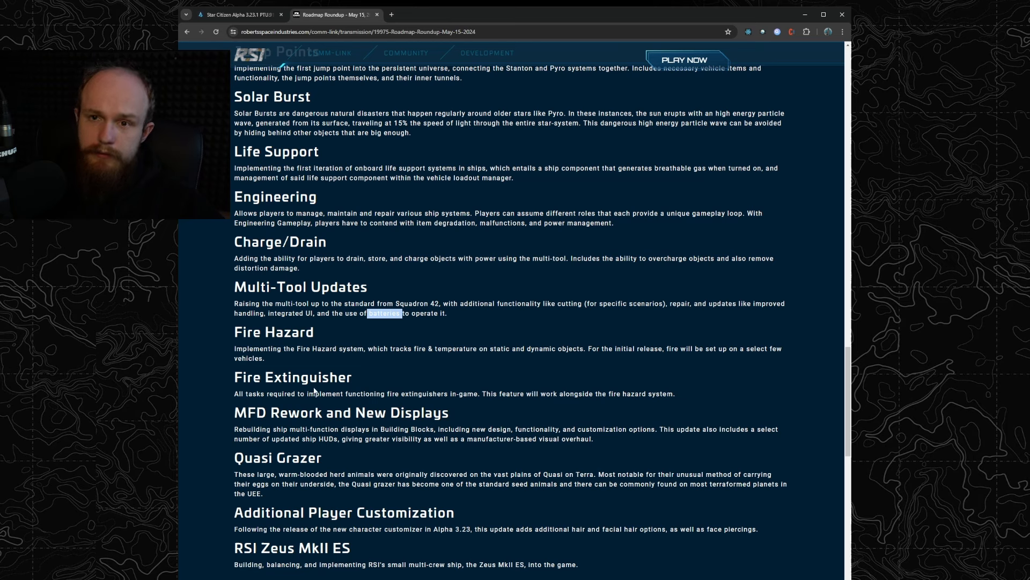
pyautogui.moveTo(343, 231)
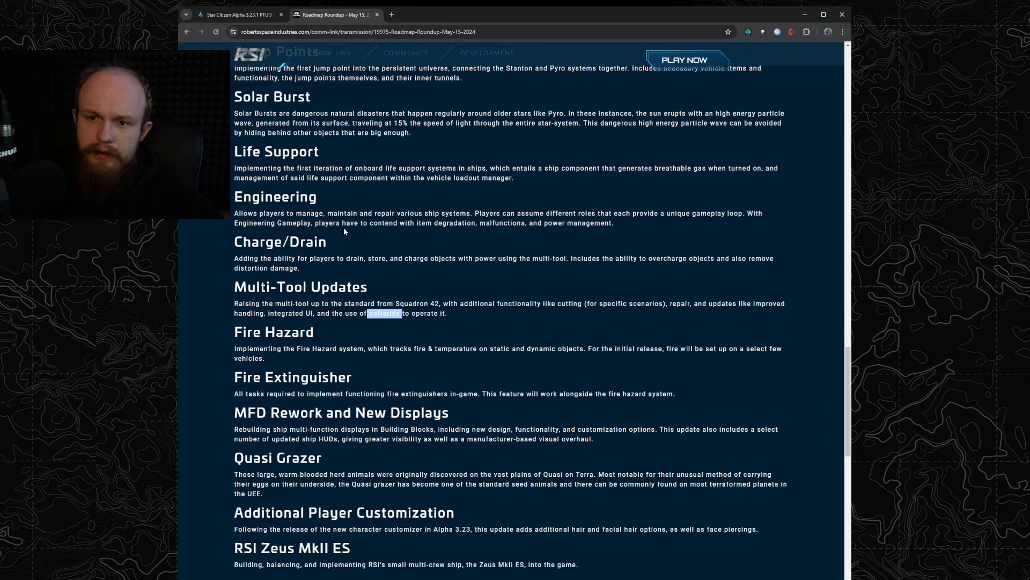
pyautogui.moveTo(395, 207)
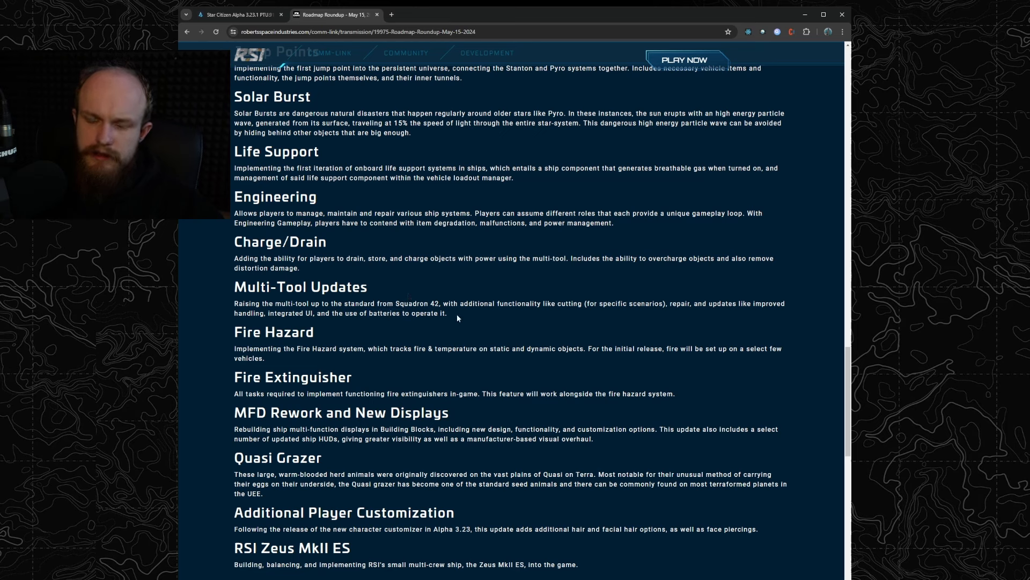
pyautogui.moveTo(432, 328)
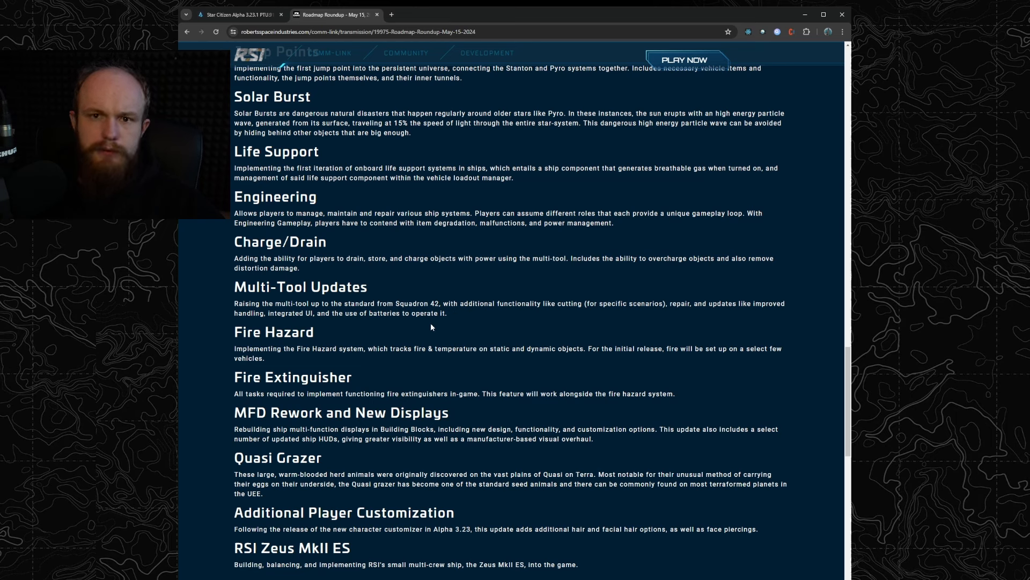
pyautogui.moveTo(418, 375)
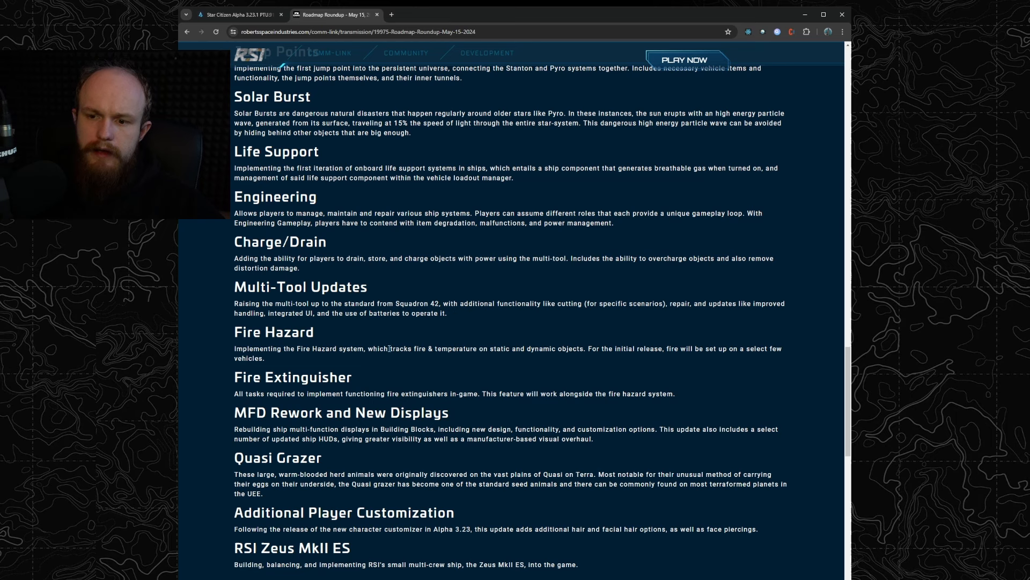
pyautogui.moveTo(409, 366)
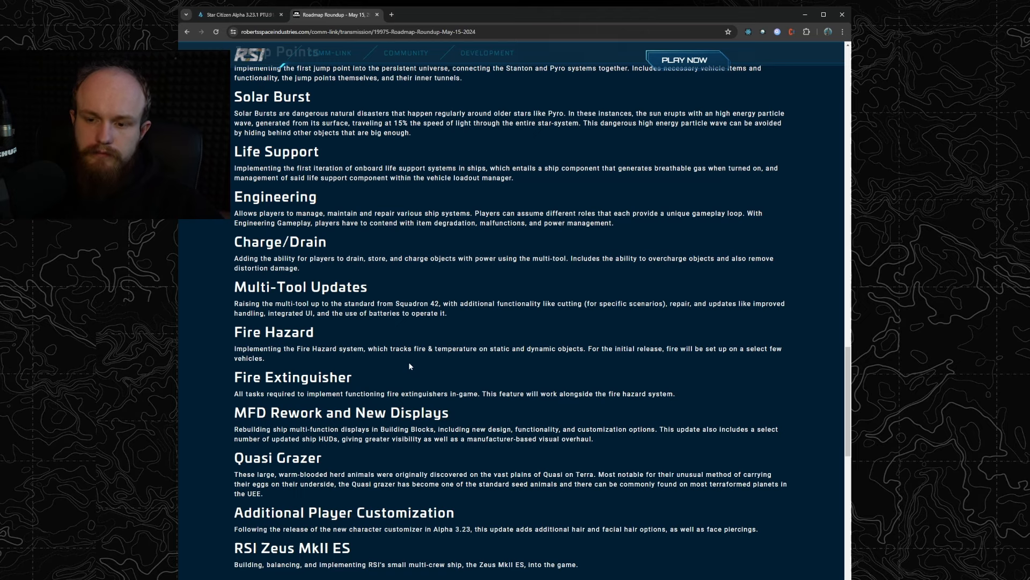
# Scroll to the Alpha 3.23.1 Committed cards, Aegis Retaliator - Gold Standard and Vehicle Modularity.
pyautogui.scroll(-3)
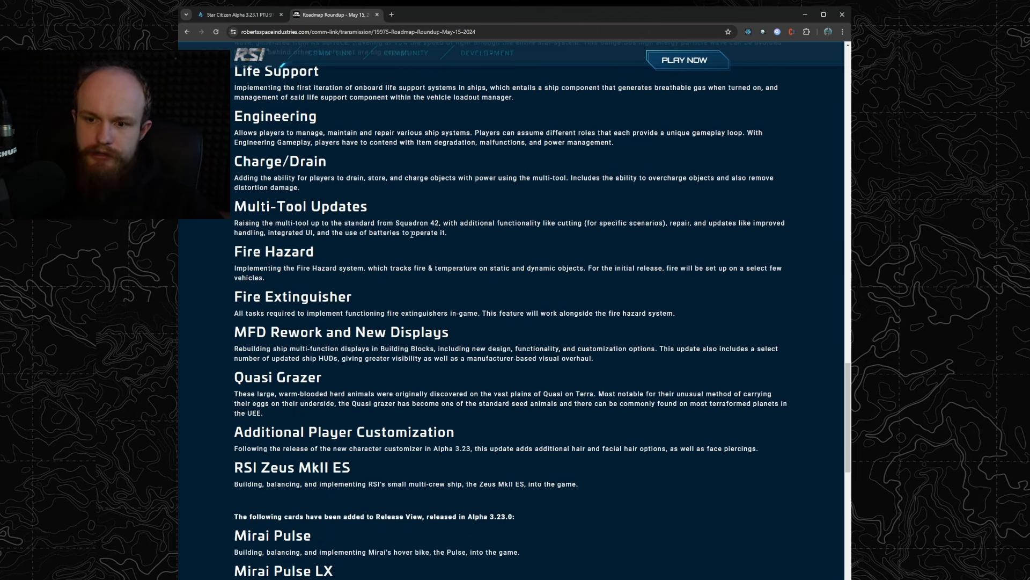
pyautogui.scroll(-3)
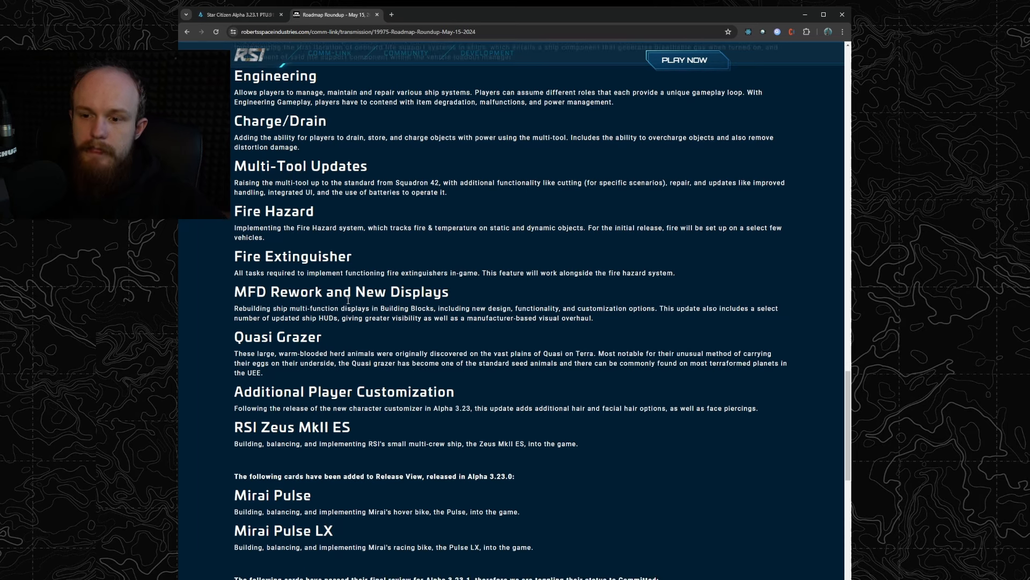
pyautogui.moveTo(483, 306)
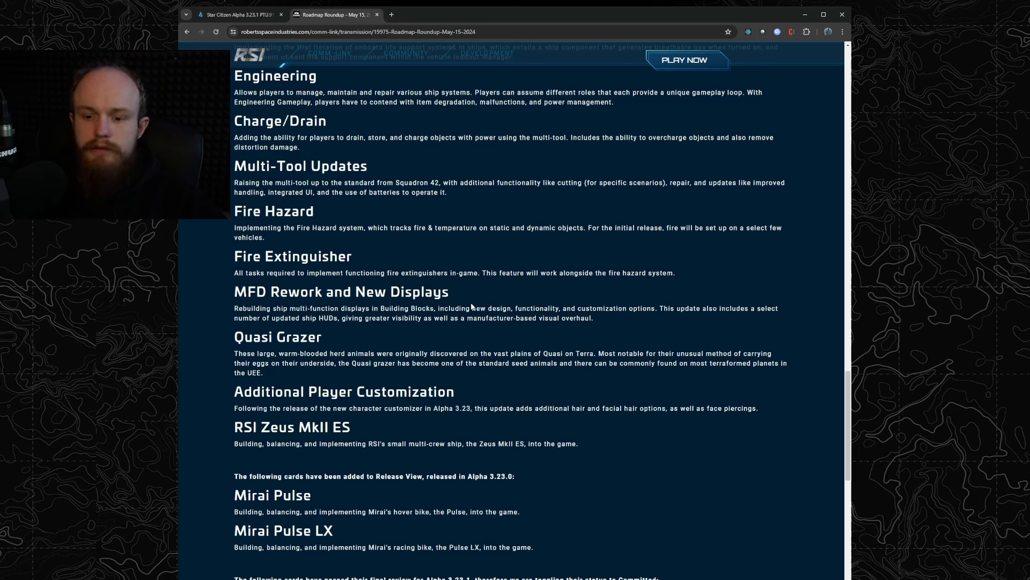
pyautogui.scroll(-3)
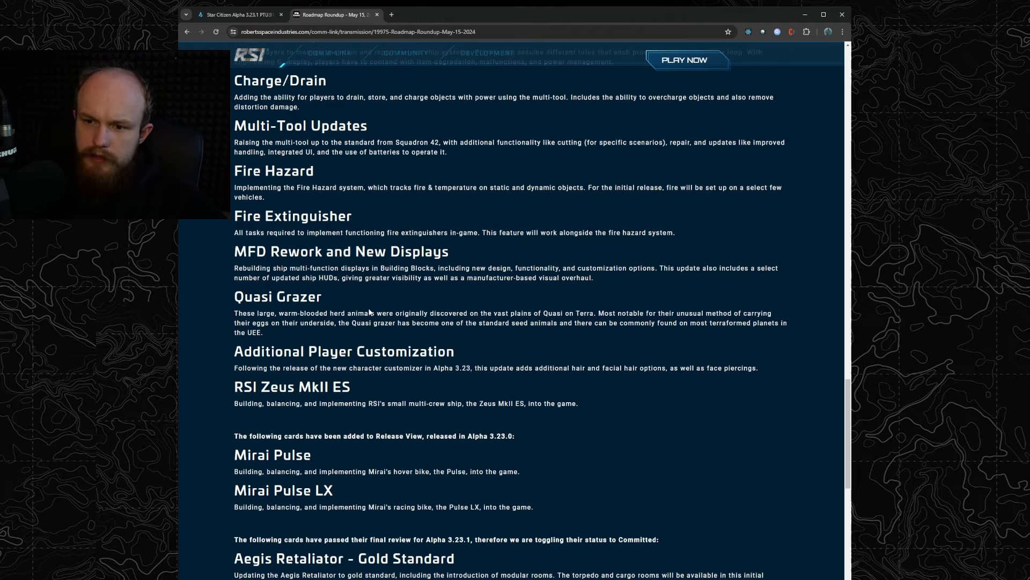
pyautogui.moveTo(264, 323)
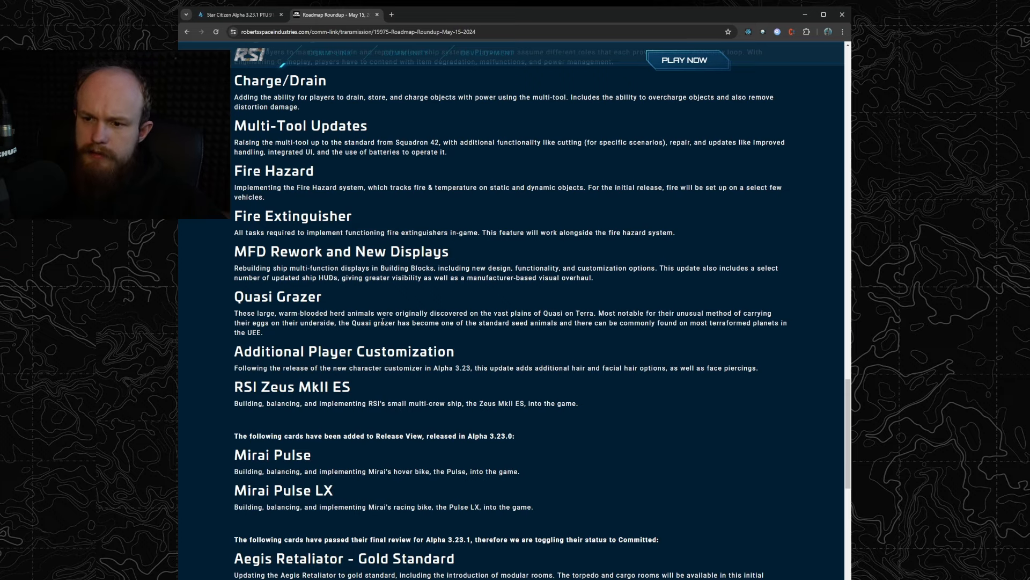
pyautogui.scroll(-3)
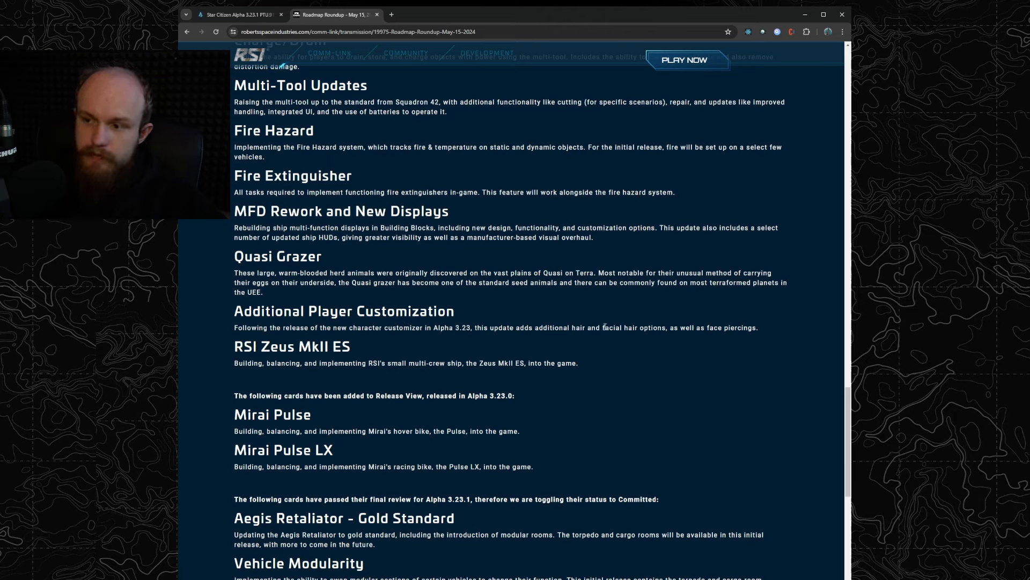
pyautogui.moveTo(719, 335)
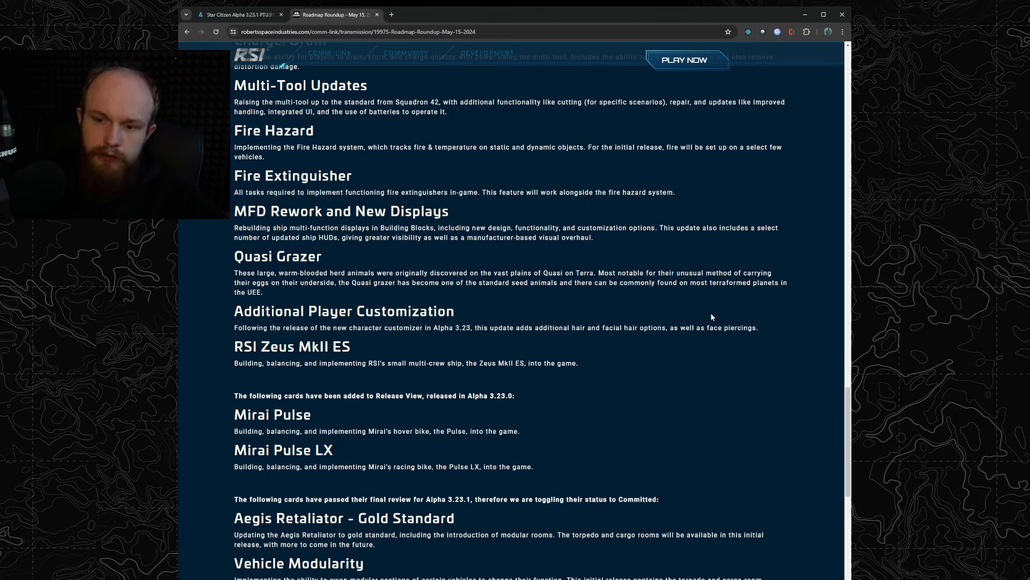
pyautogui.scroll(-3)
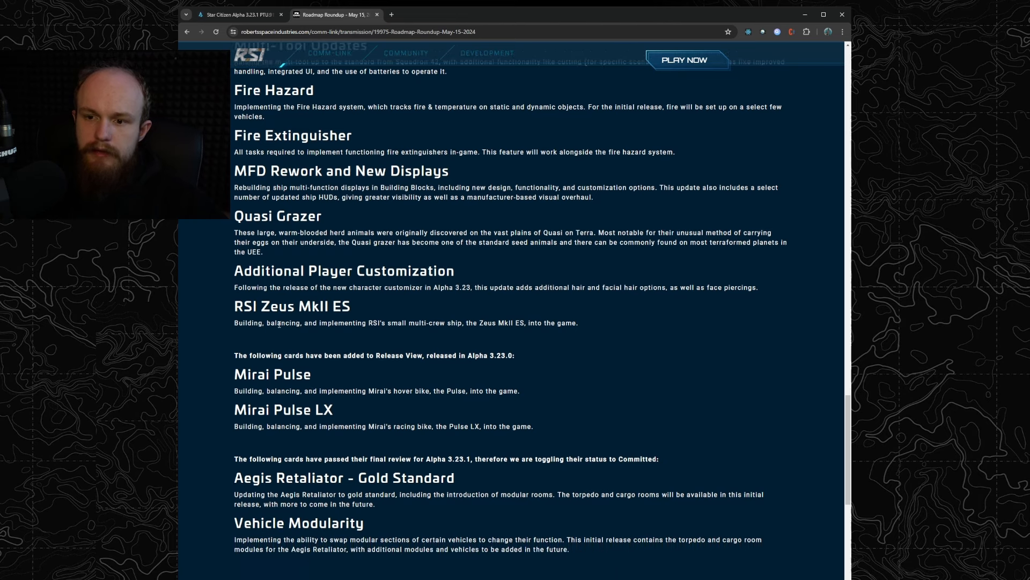
pyautogui.moveTo(381, 337)
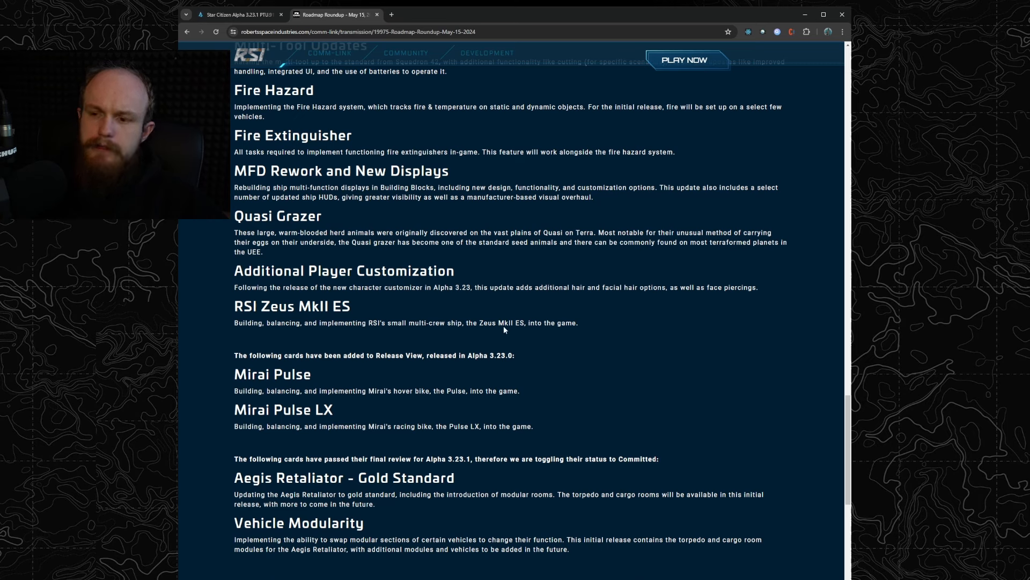
pyautogui.moveTo(351, 313)
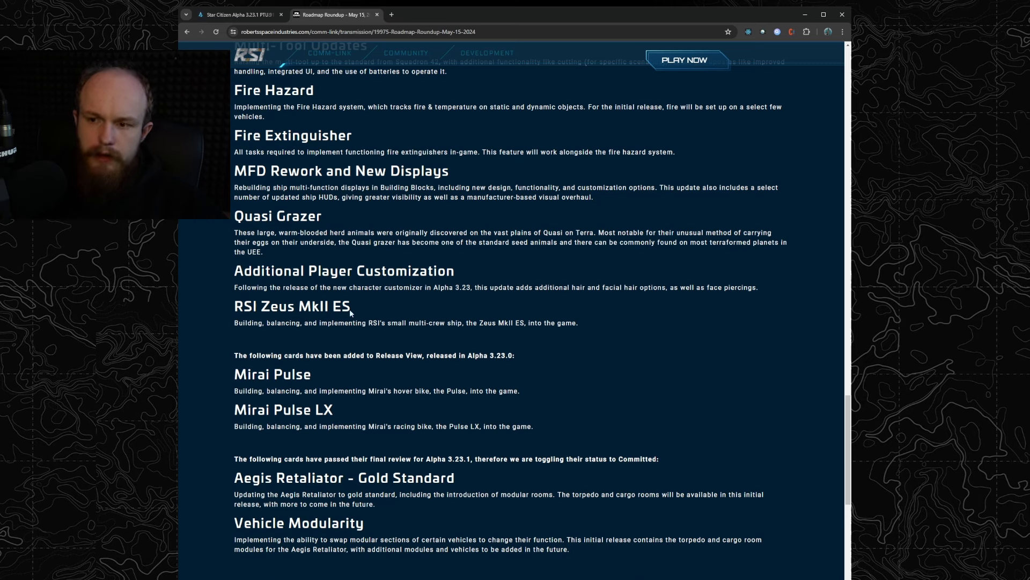
pyautogui.moveTo(317, 304)
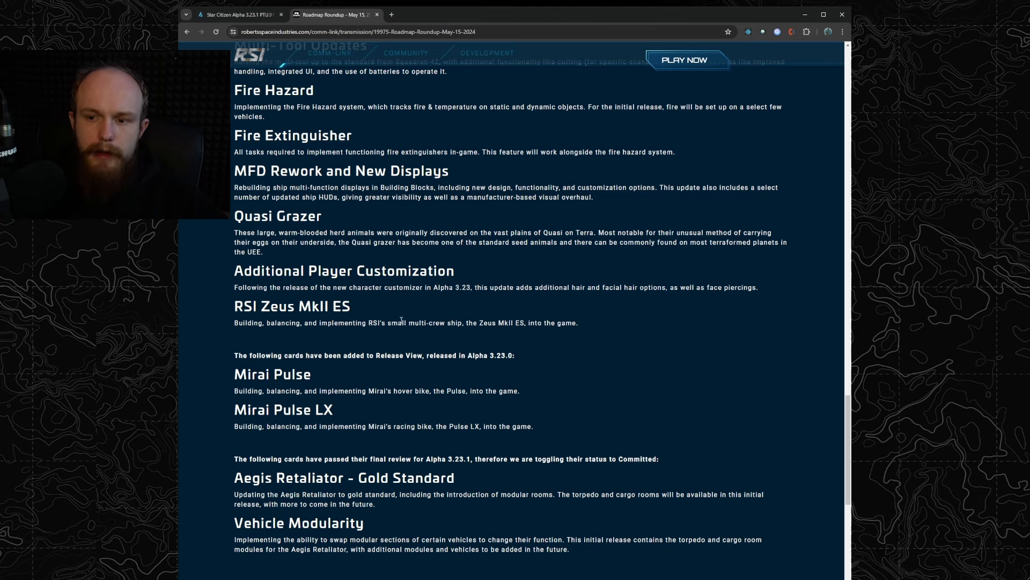
# Scroll to the page footer, then back up to the Roadmap Roundup header.
pyautogui.scroll(-3)
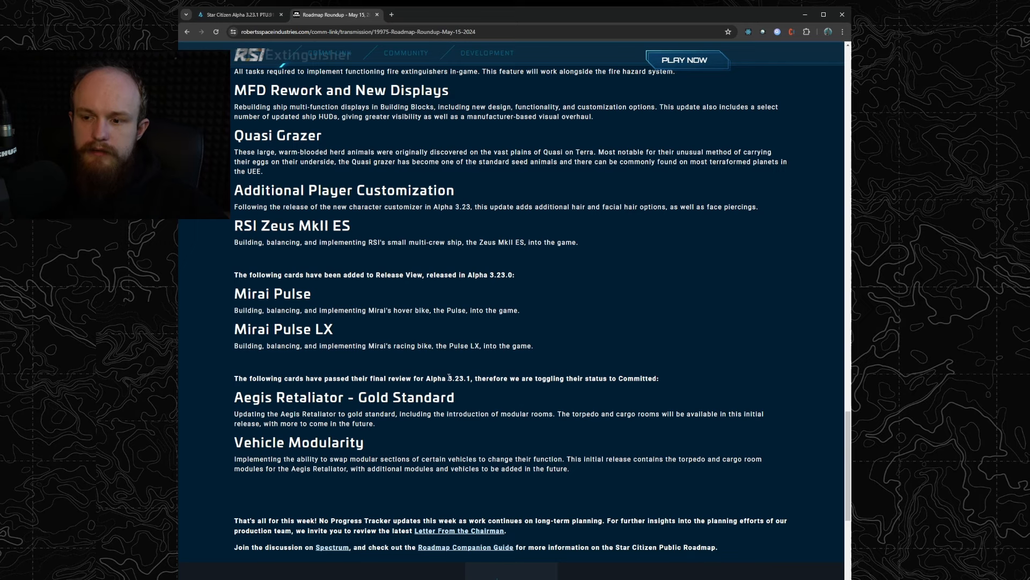
pyautogui.scroll(-3)
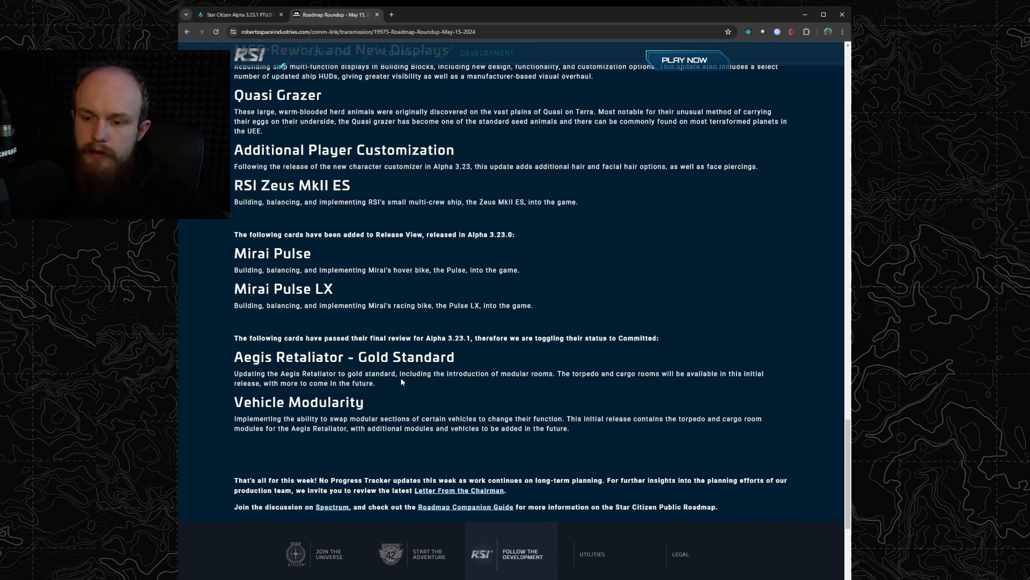
pyautogui.scroll(-3)
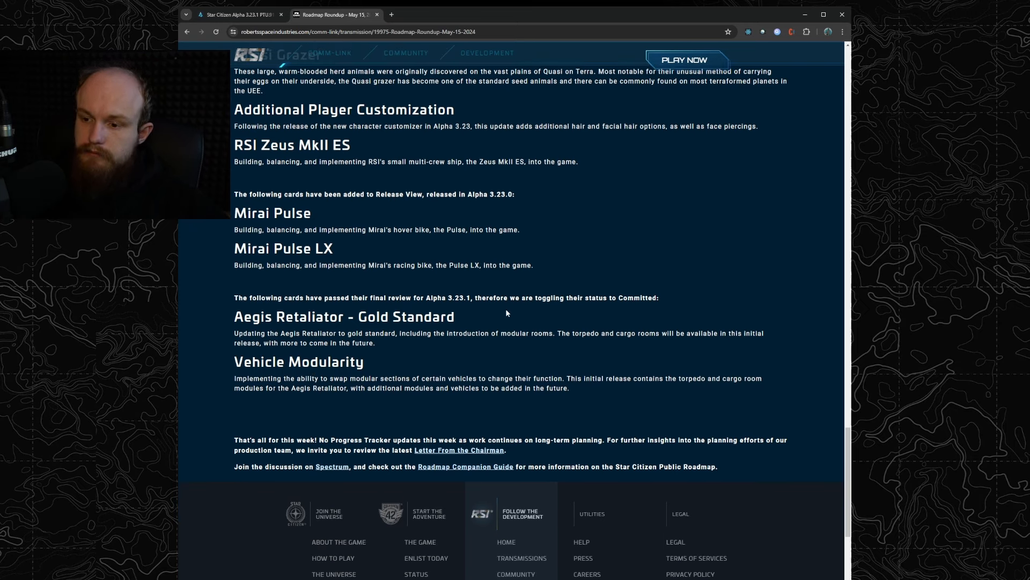
pyautogui.scroll(3)
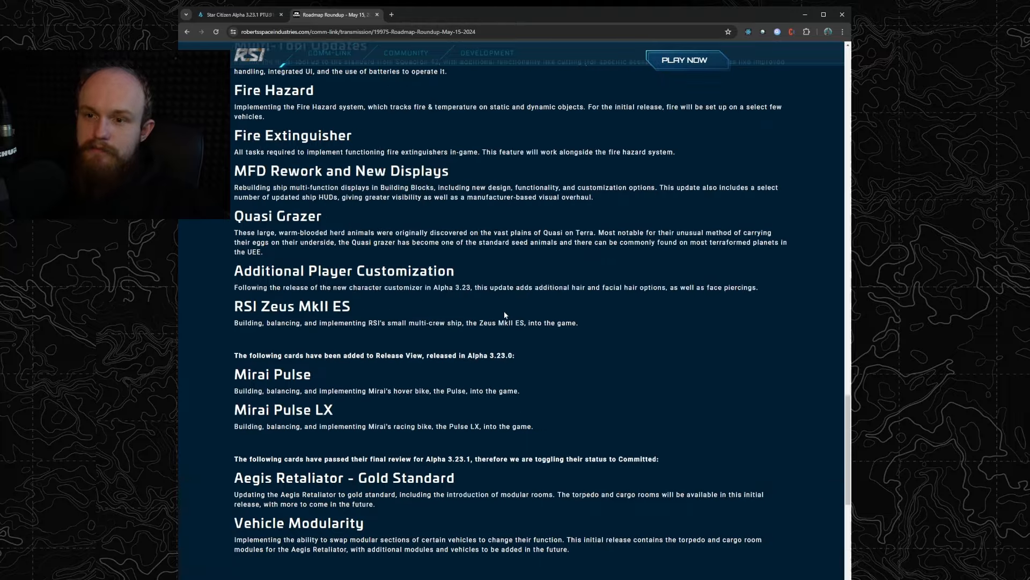
pyautogui.scroll(-3)
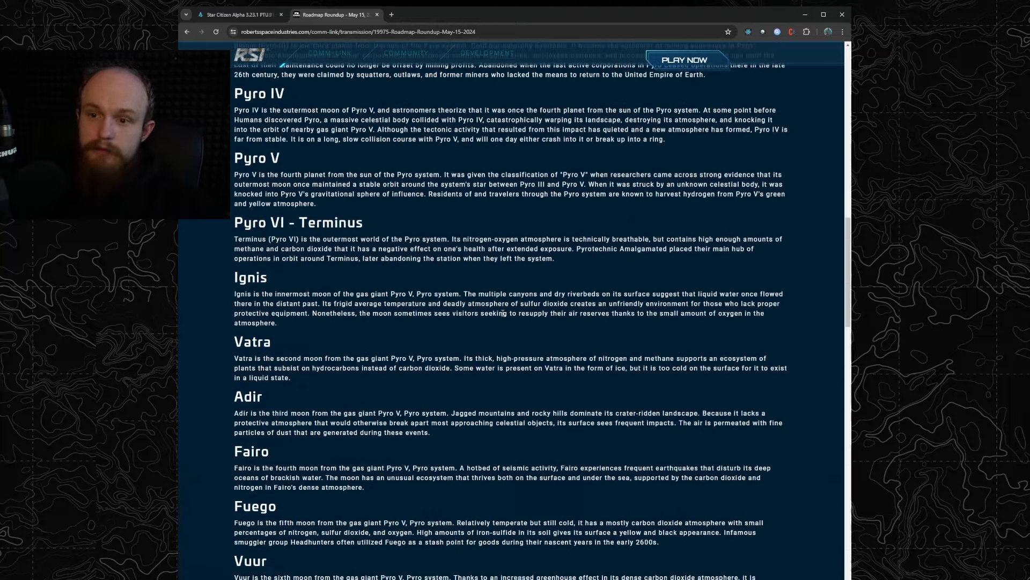
pyautogui.scroll(3)
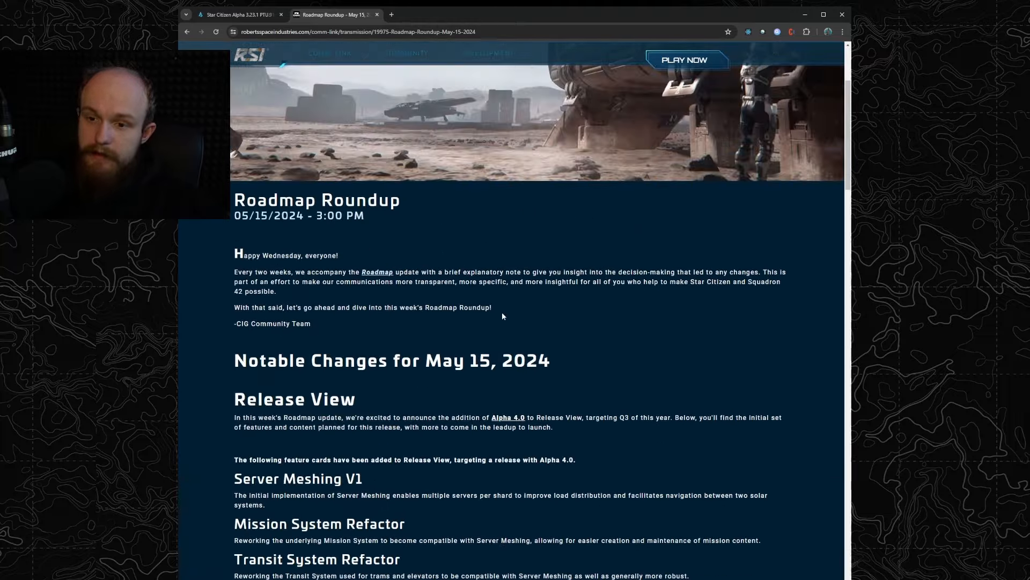
pyautogui.scroll(-3)
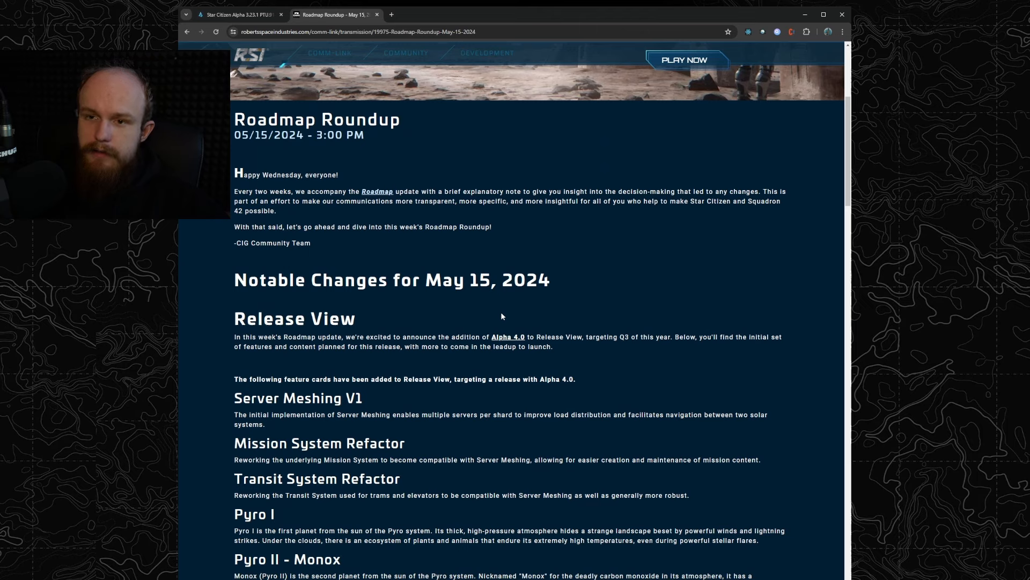